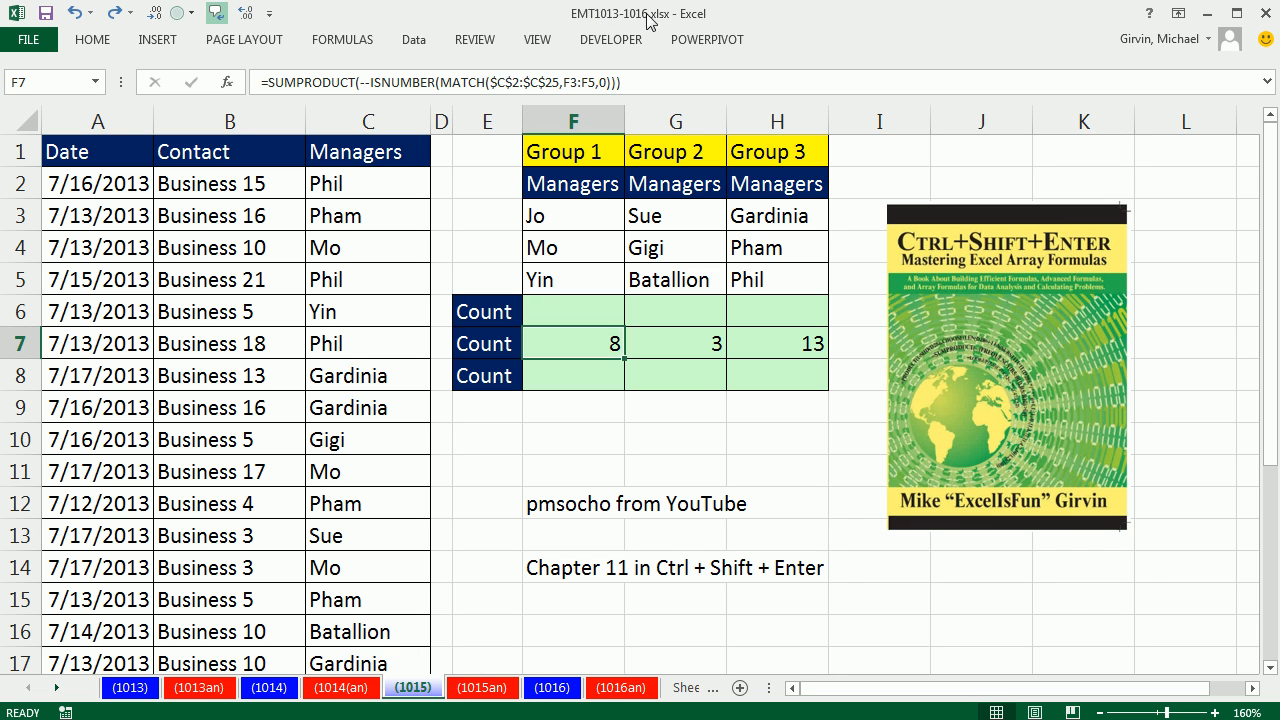
{"action": "mouse_move", "coordinate": [620, 42]}
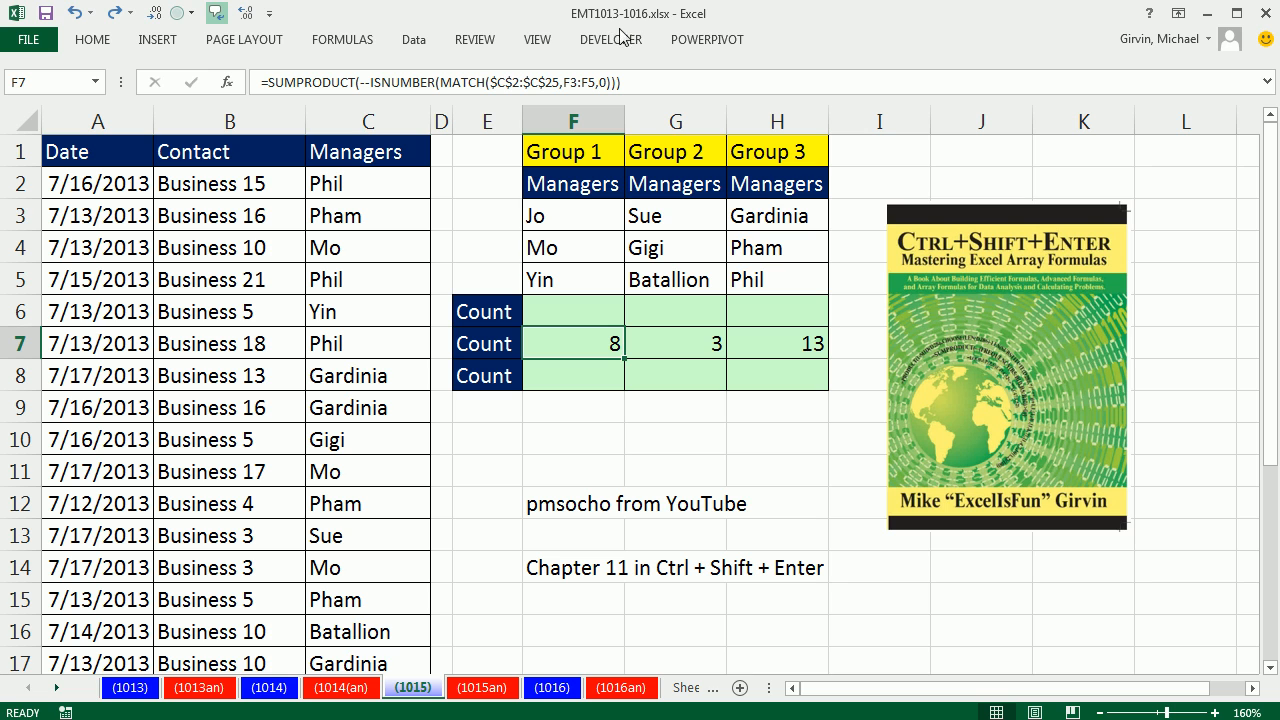
{"action": "mouse_move", "coordinate": [496, 451]}
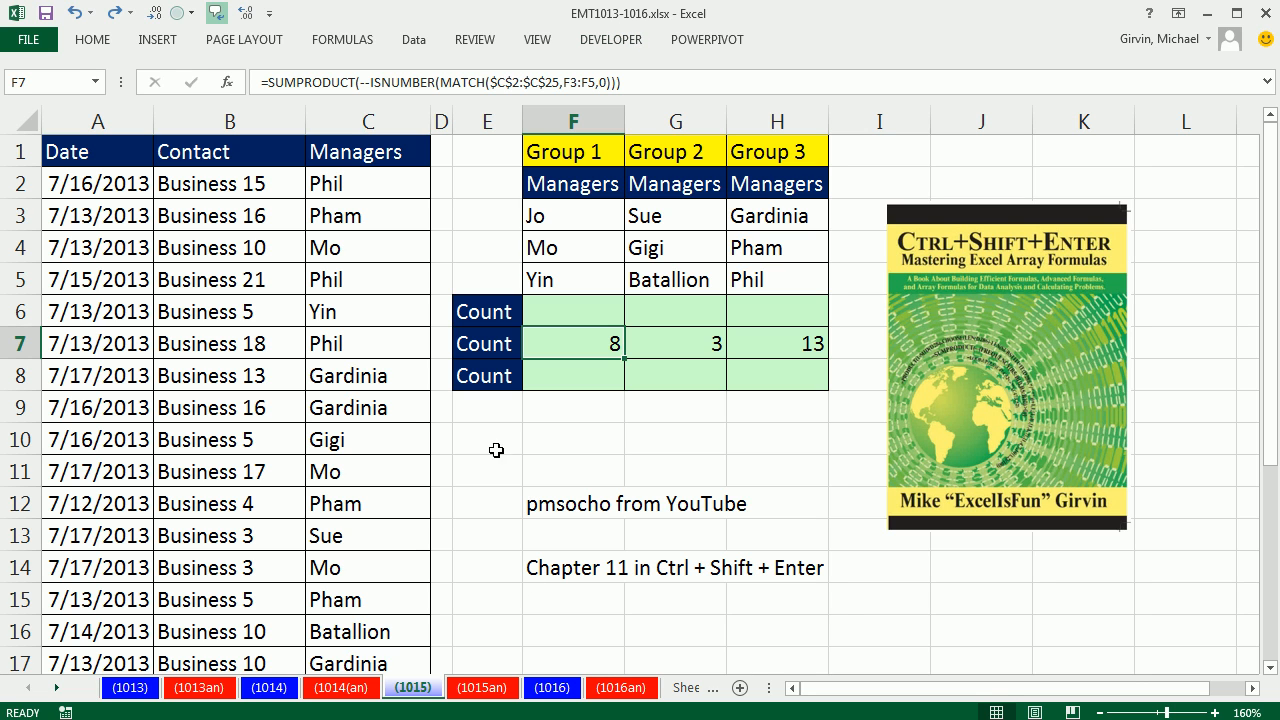
{"action": "mouse_move", "coordinate": [641, 456]}
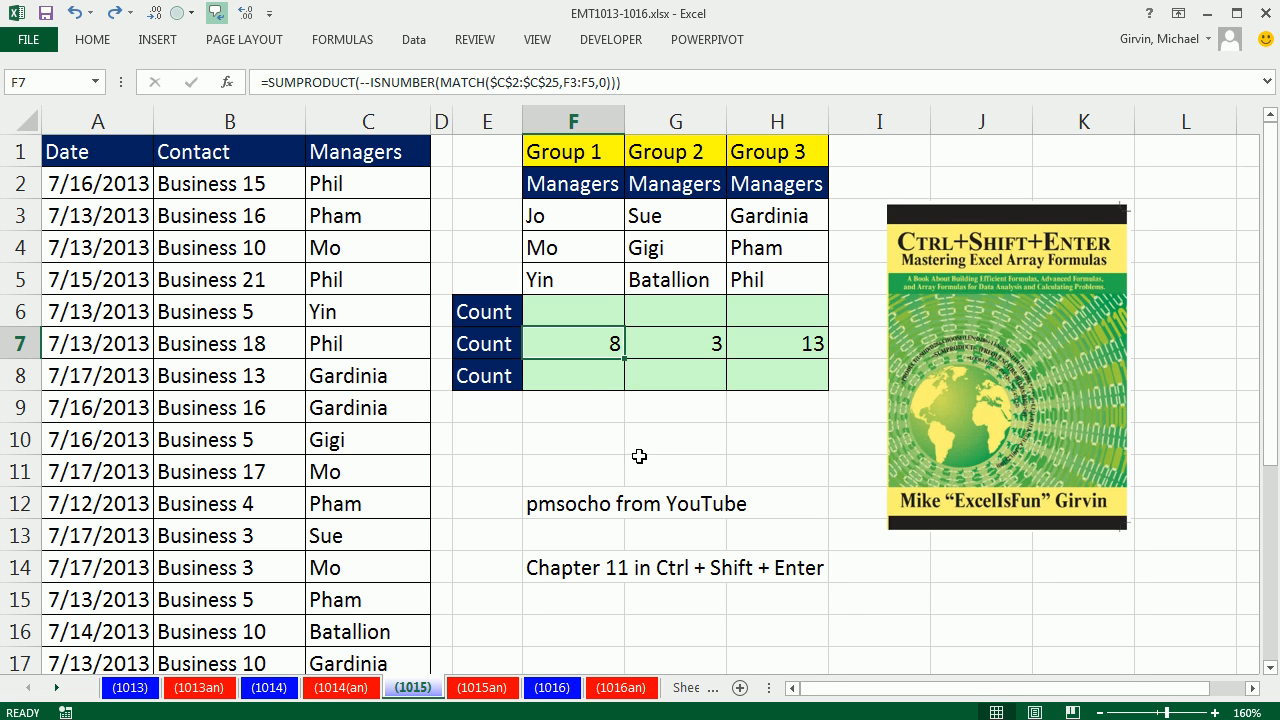
Step: Select and deselect the book cover picture, then pick cell F8
{"action": "left_click", "coordinate": [1005, 380]}
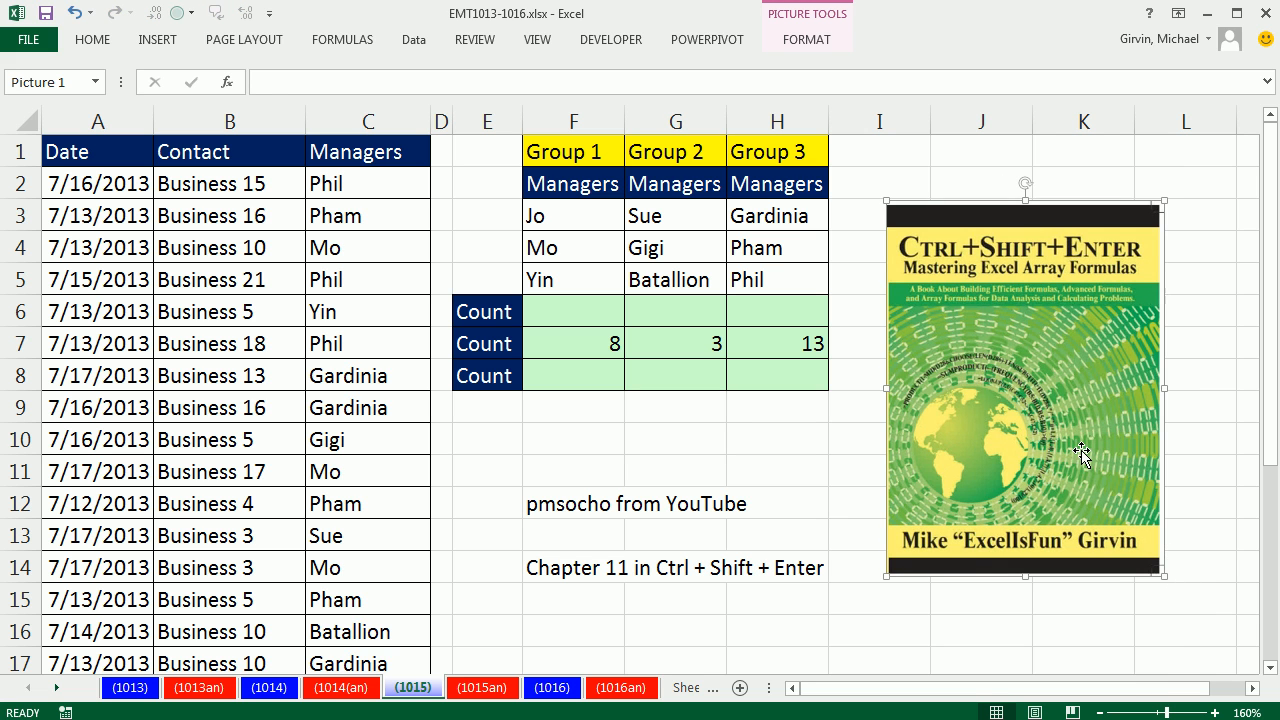
{"action": "mouse_move", "coordinate": [1078, 447]}
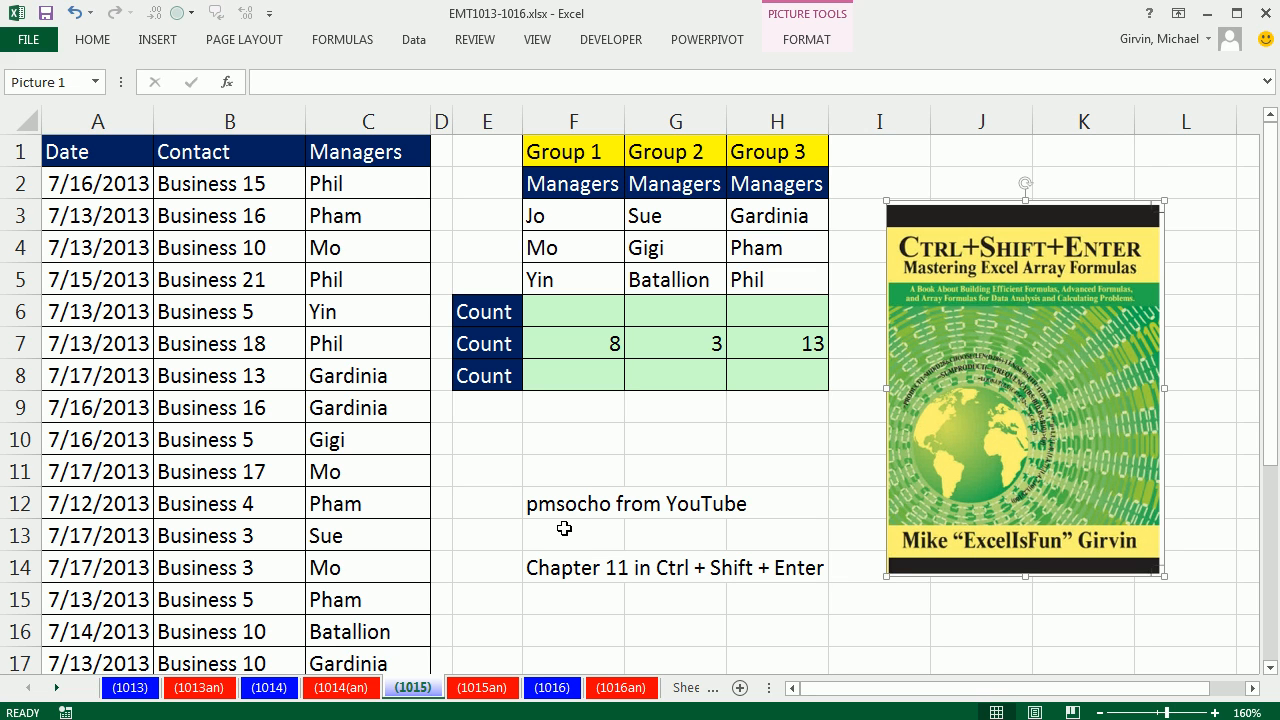
{"action": "mouse_move", "coordinate": [1035, 307]}
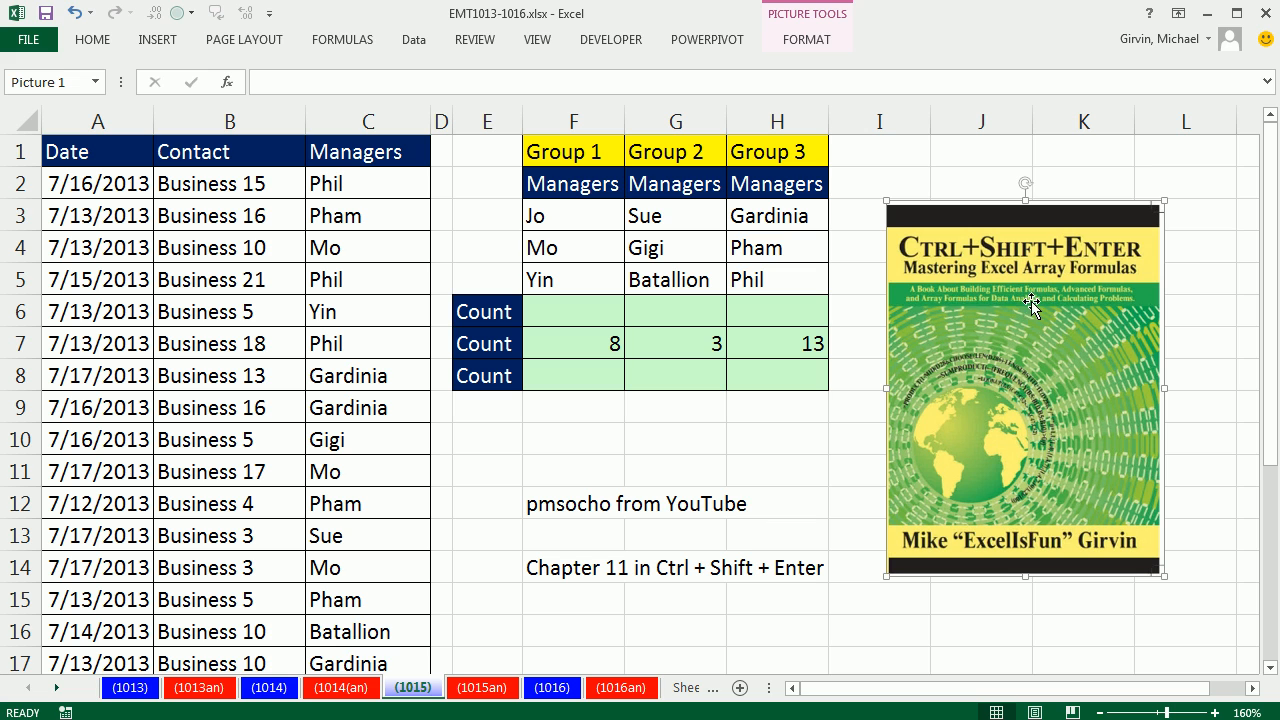
{"action": "mouse_move", "coordinate": [925, 597]}
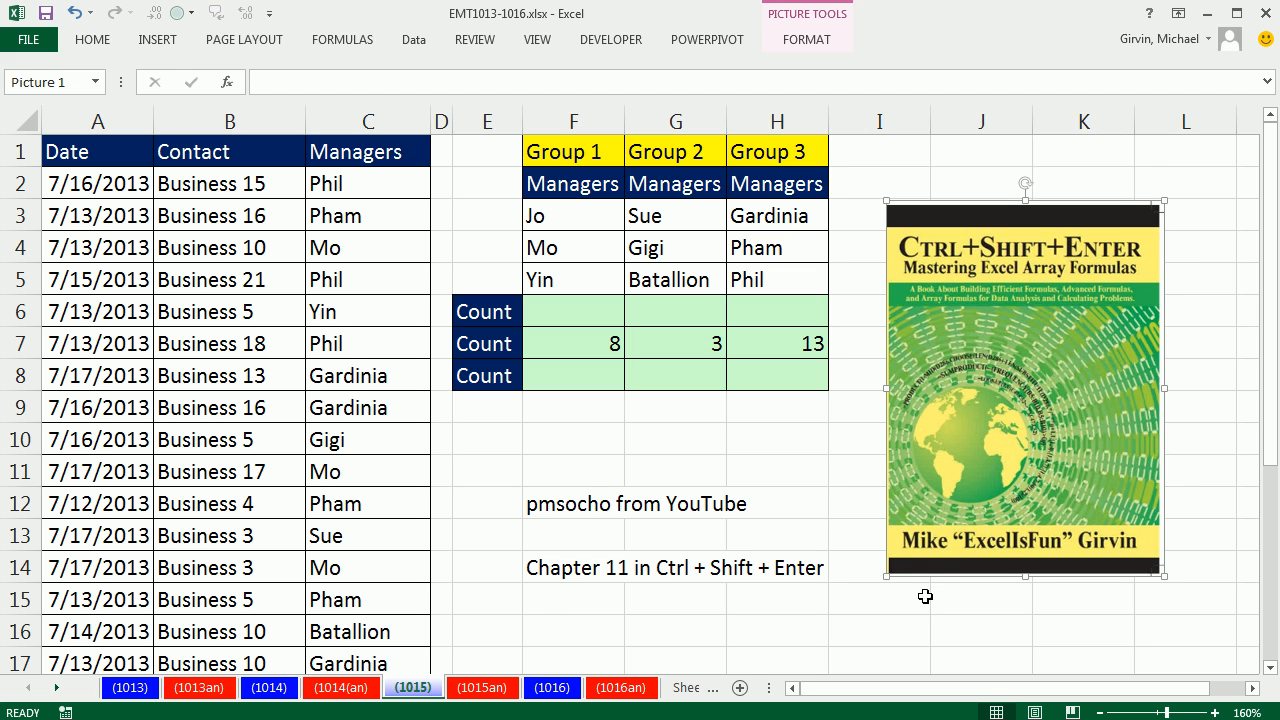
{"action": "mouse_move", "coordinate": [697, 600]}
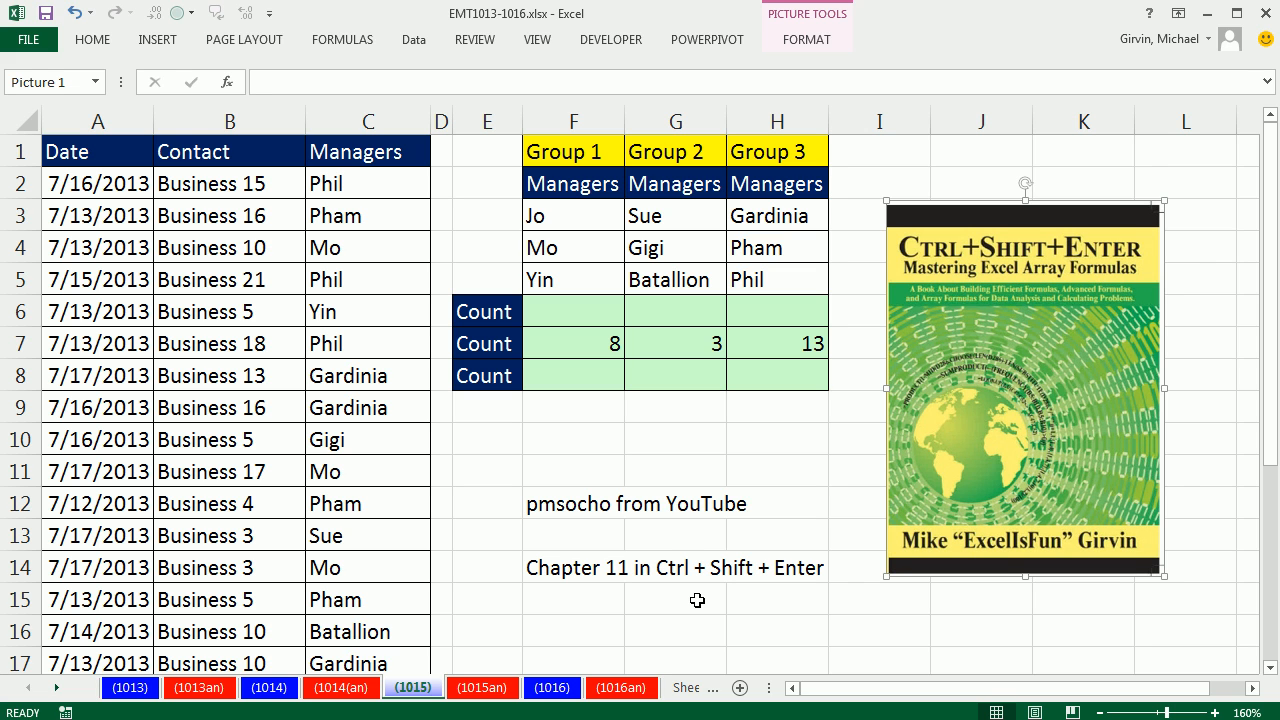
{"action": "mouse_move", "coordinate": [630, 534]}
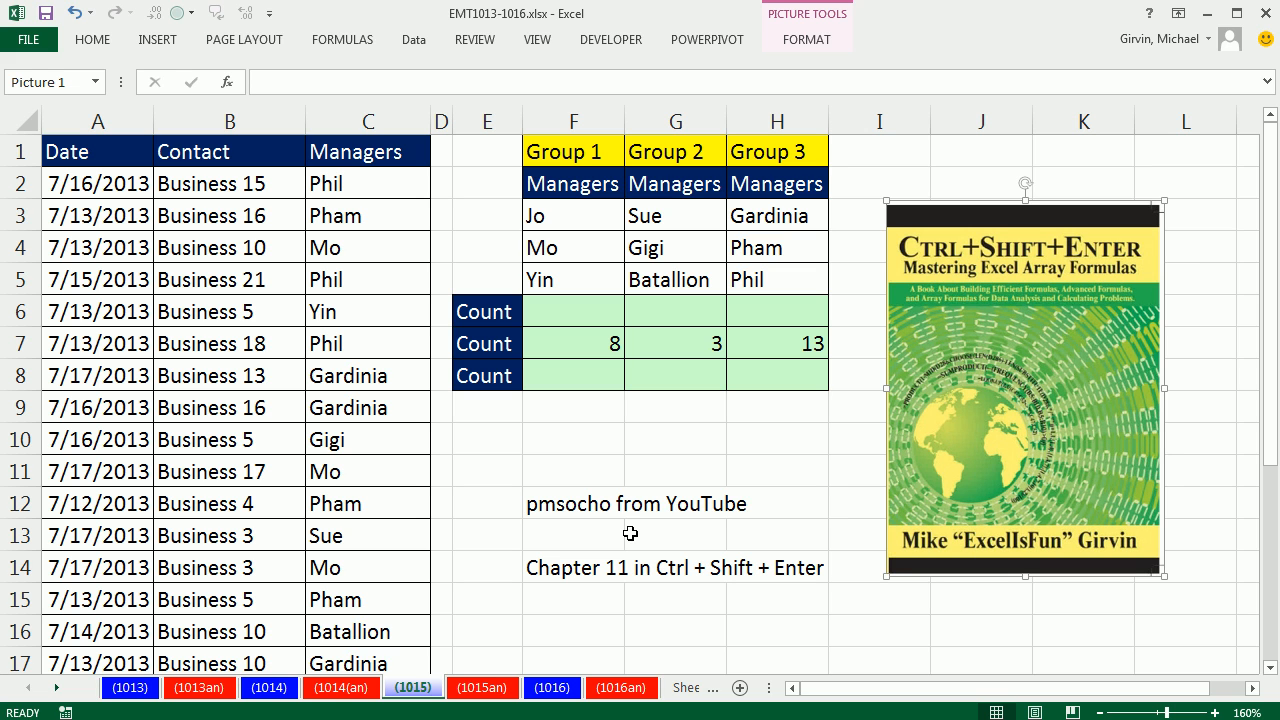
{"action": "left_click", "coordinate": [573, 535]}
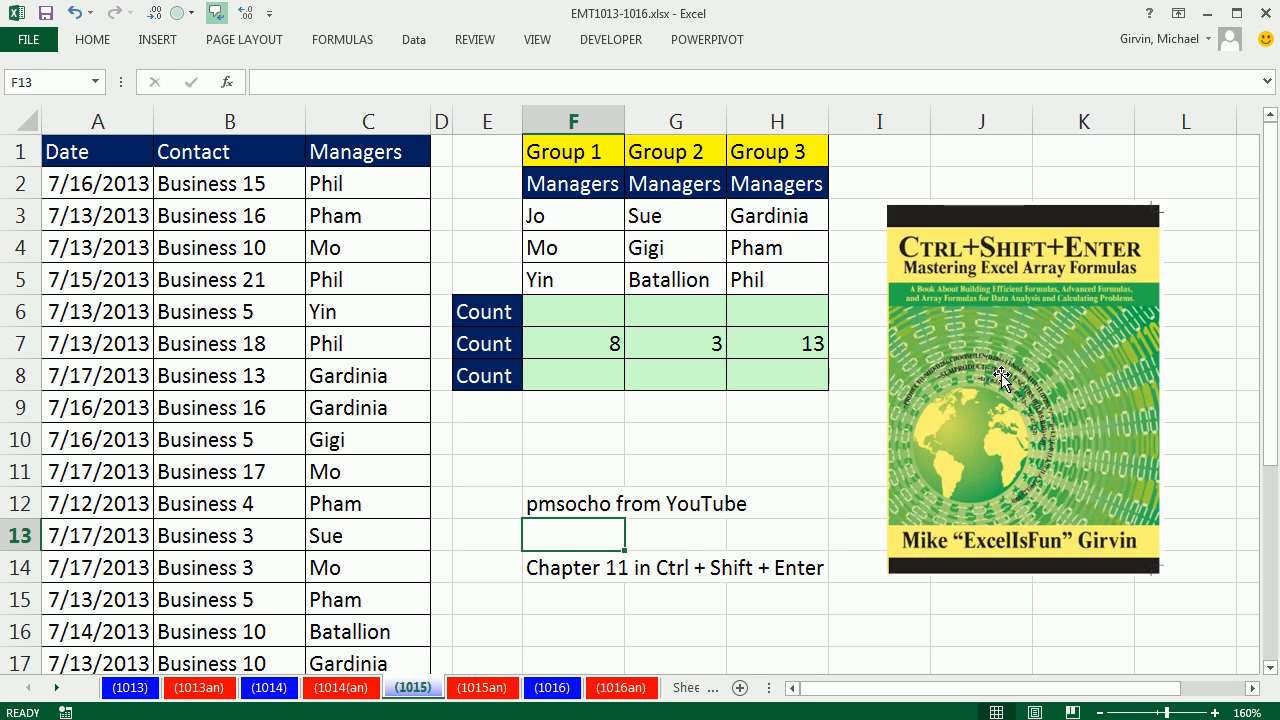
{"action": "mouse_move", "coordinate": [643, 473]}
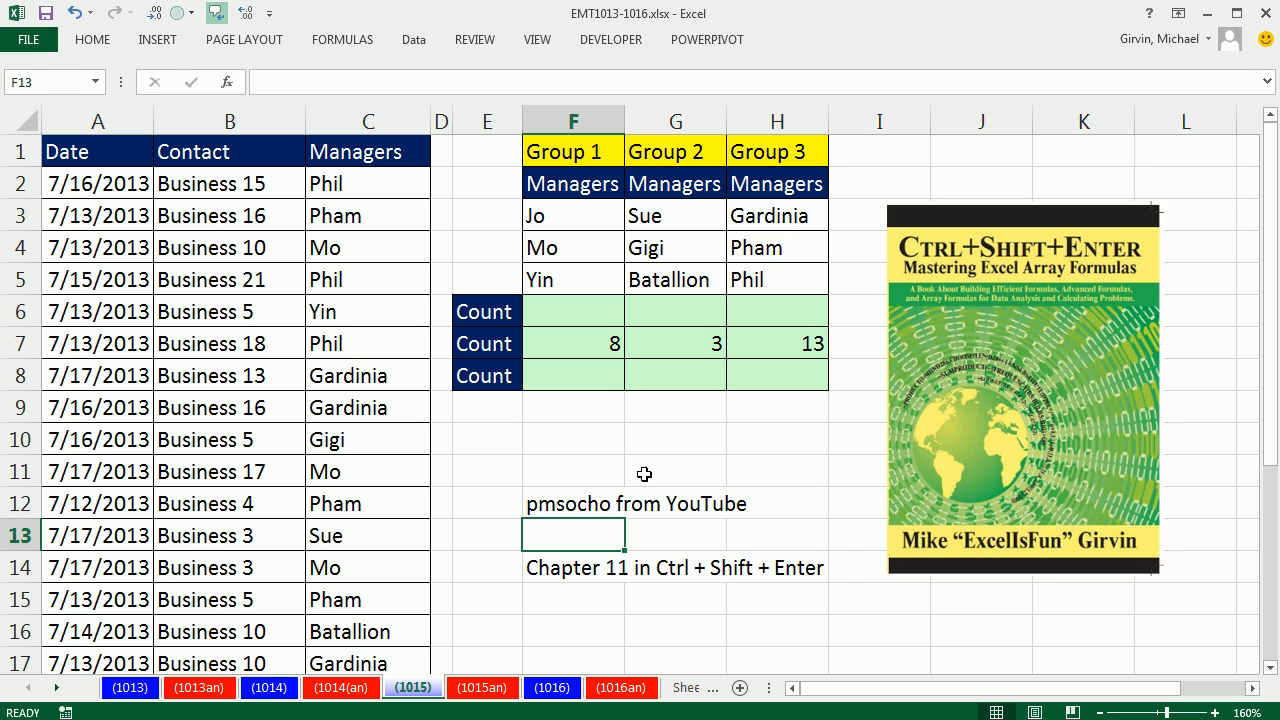
{"action": "mouse_move", "coordinate": [1024, 450]}
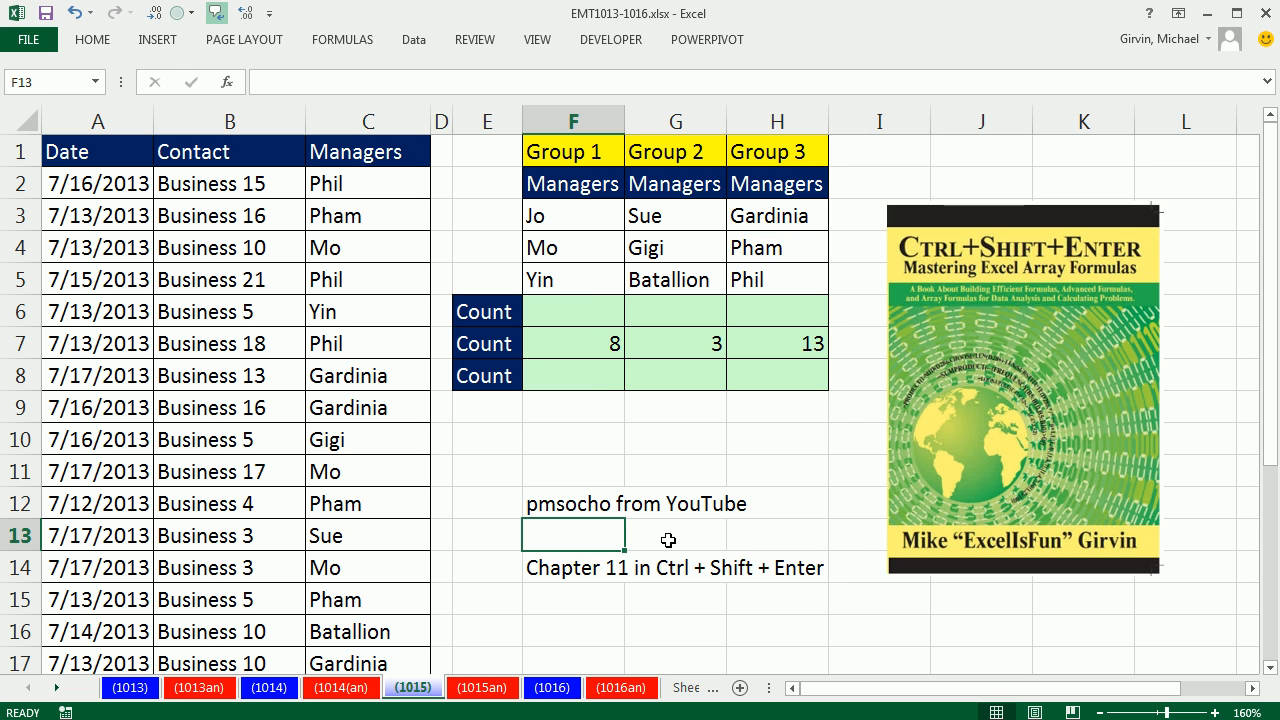
{"action": "mouse_move", "coordinate": [574, 533]}
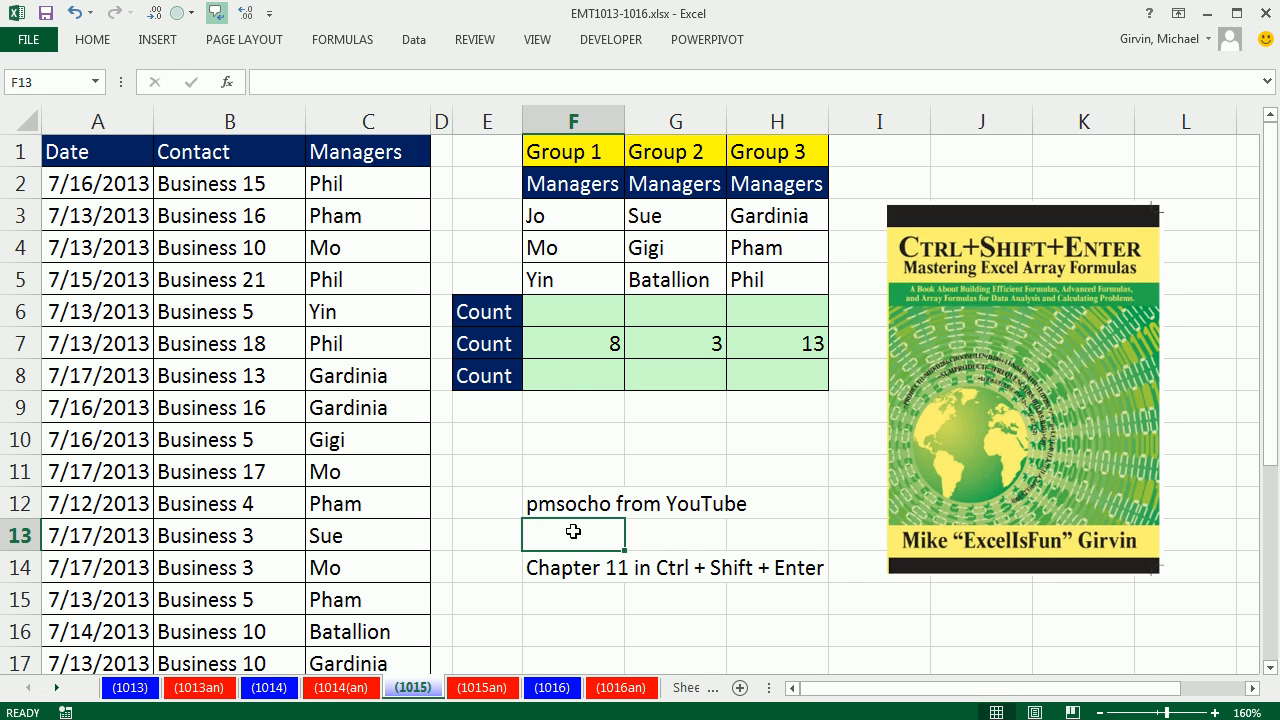
{"action": "left_click", "coordinate": [572, 375]}
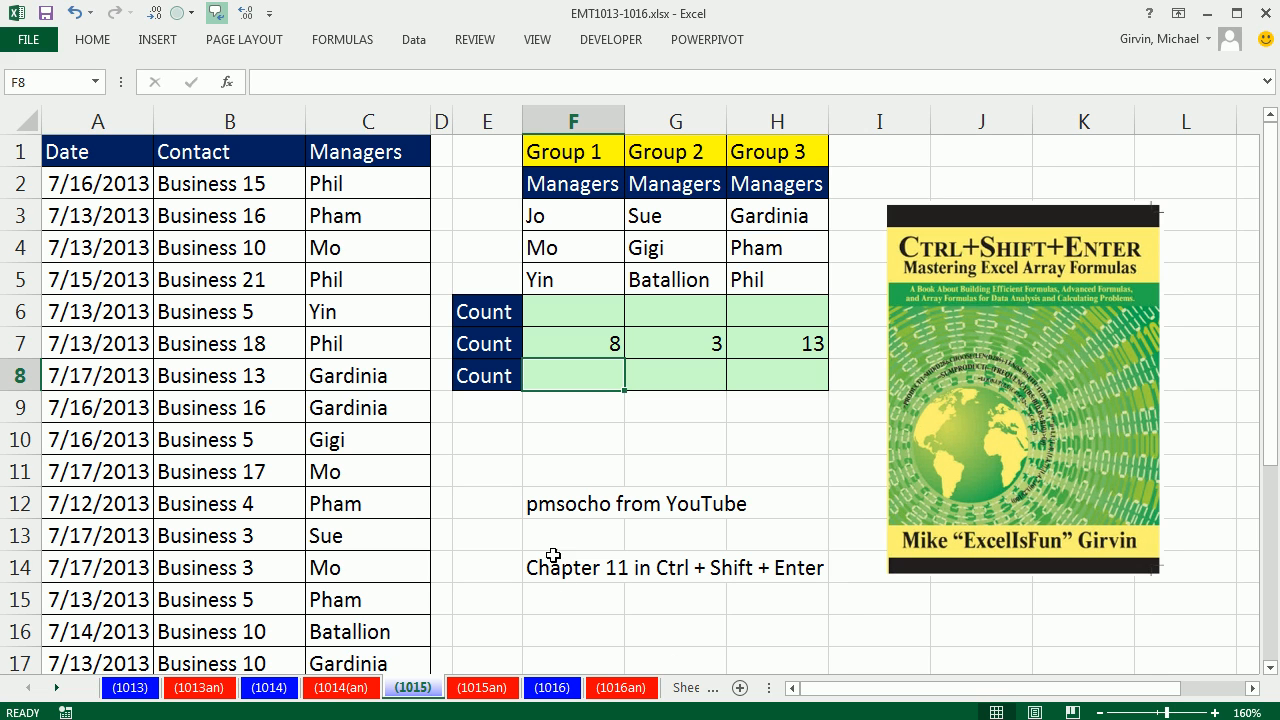
{"action": "mouse_move", "coordinate": [567, 613]}
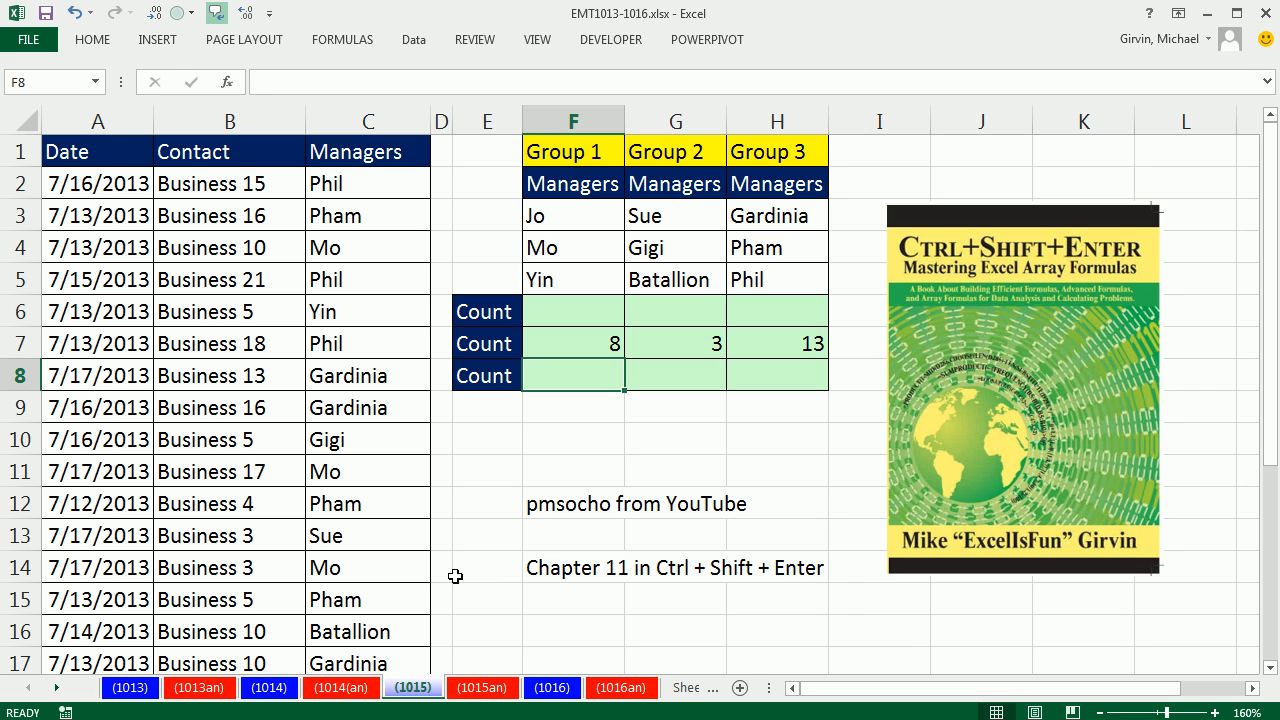
{"action": "mouse_move", "coordinate": [262, 711]}
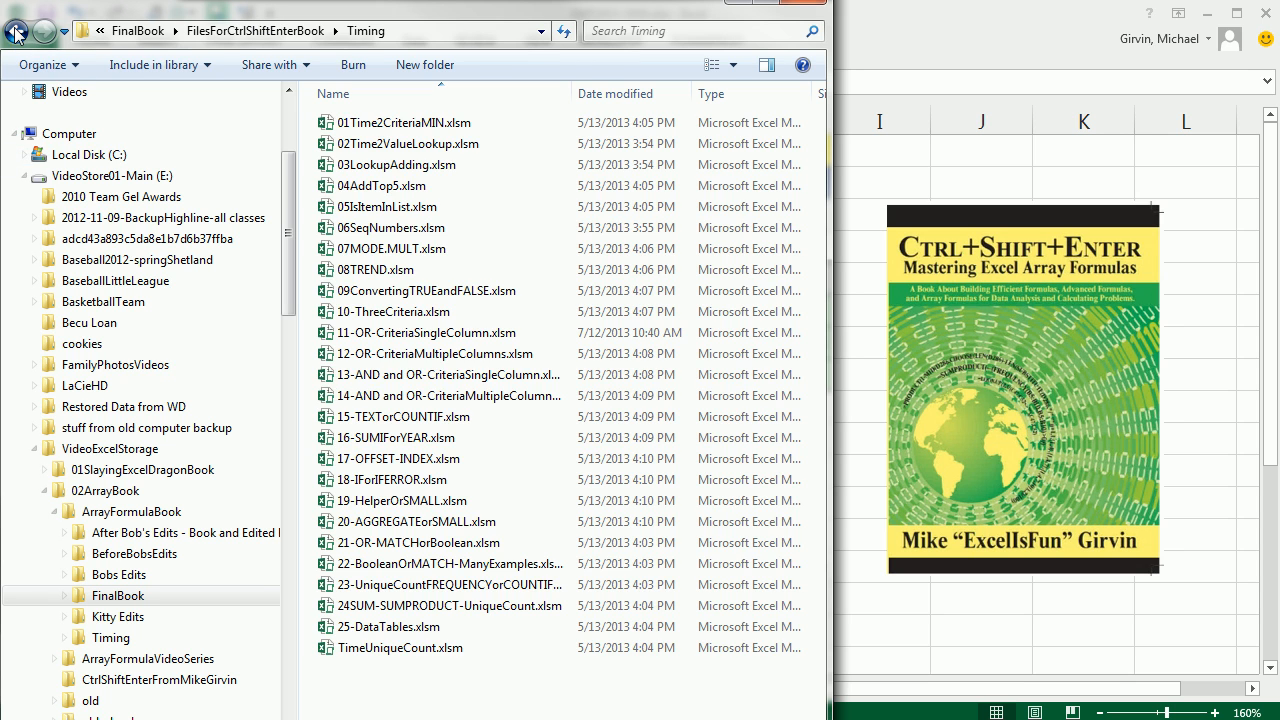
Step: In Explorer, navigate to the FilesForCtrlShiftEnterBook\Timing folder
{"action": "left_click", "coordinate": [17, 33]}
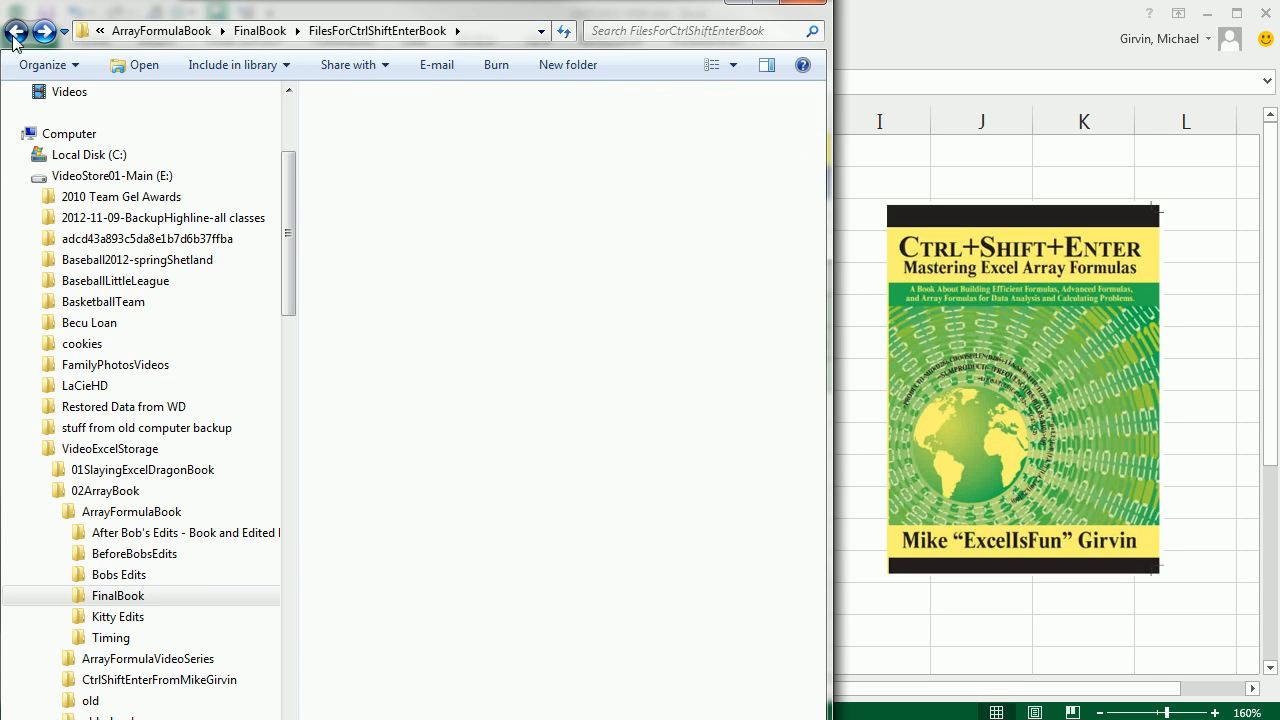
{"action": "left_click", "coordinate": [18, 32]}
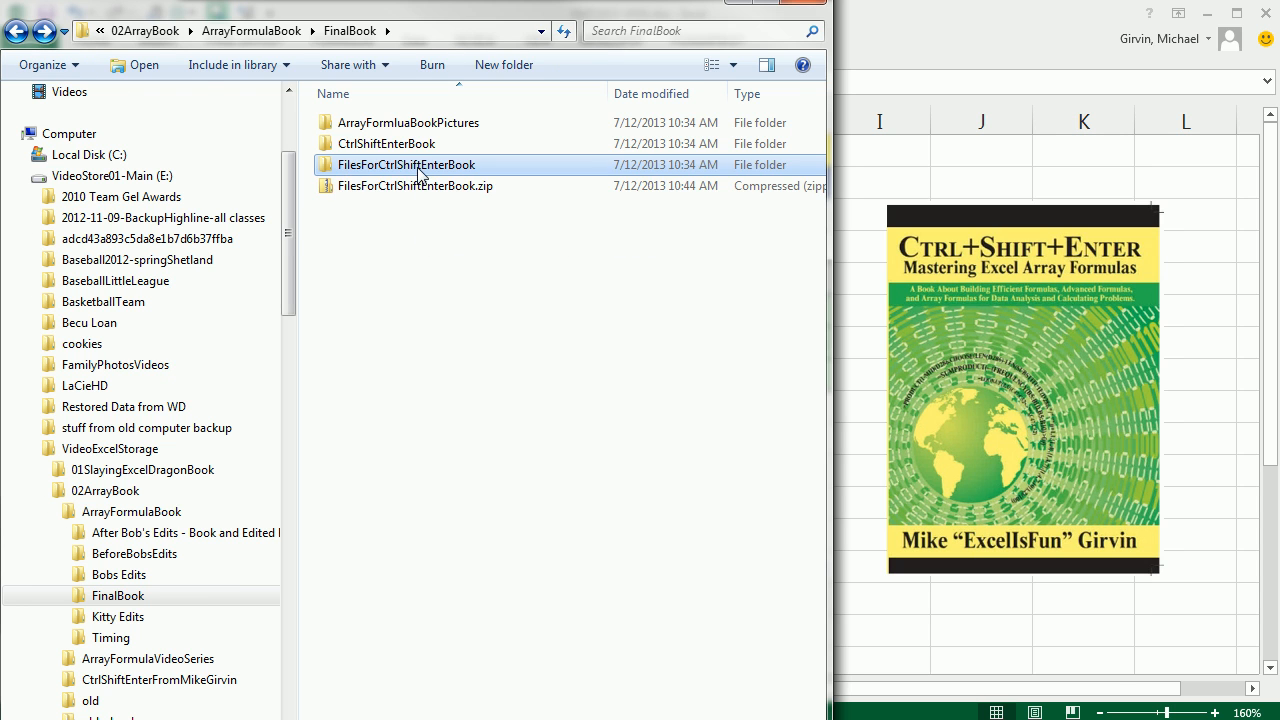
{"action": "double_click", "coordinate": [406, 164]}
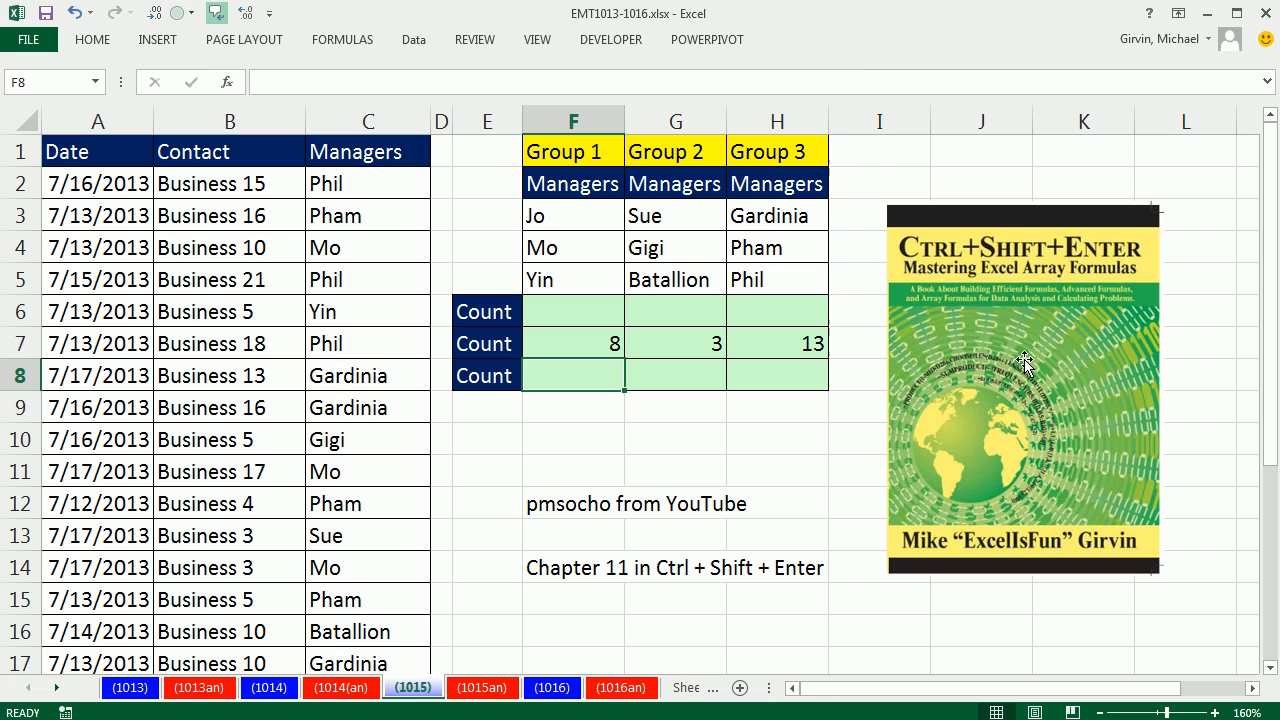
{"action": "mouse_move", "coordinate": [1037, 360]}
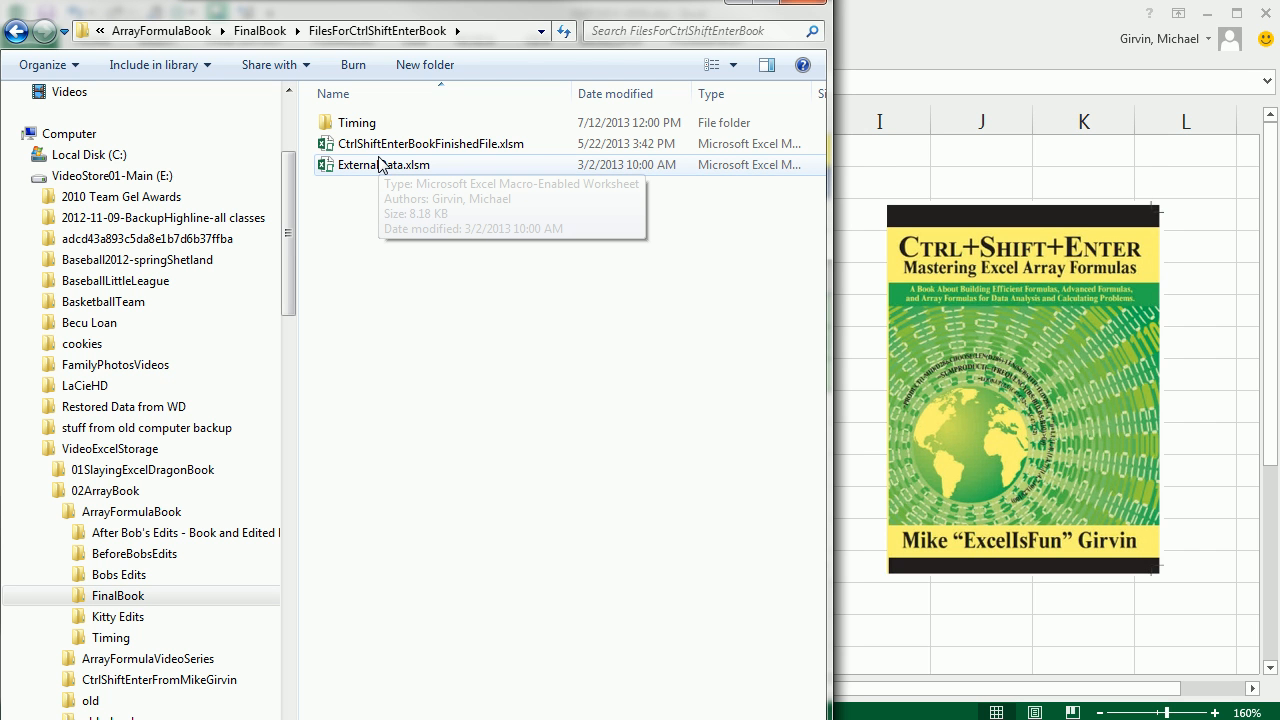
{"action": "mouse_move", "coordinate": [359, 131]}
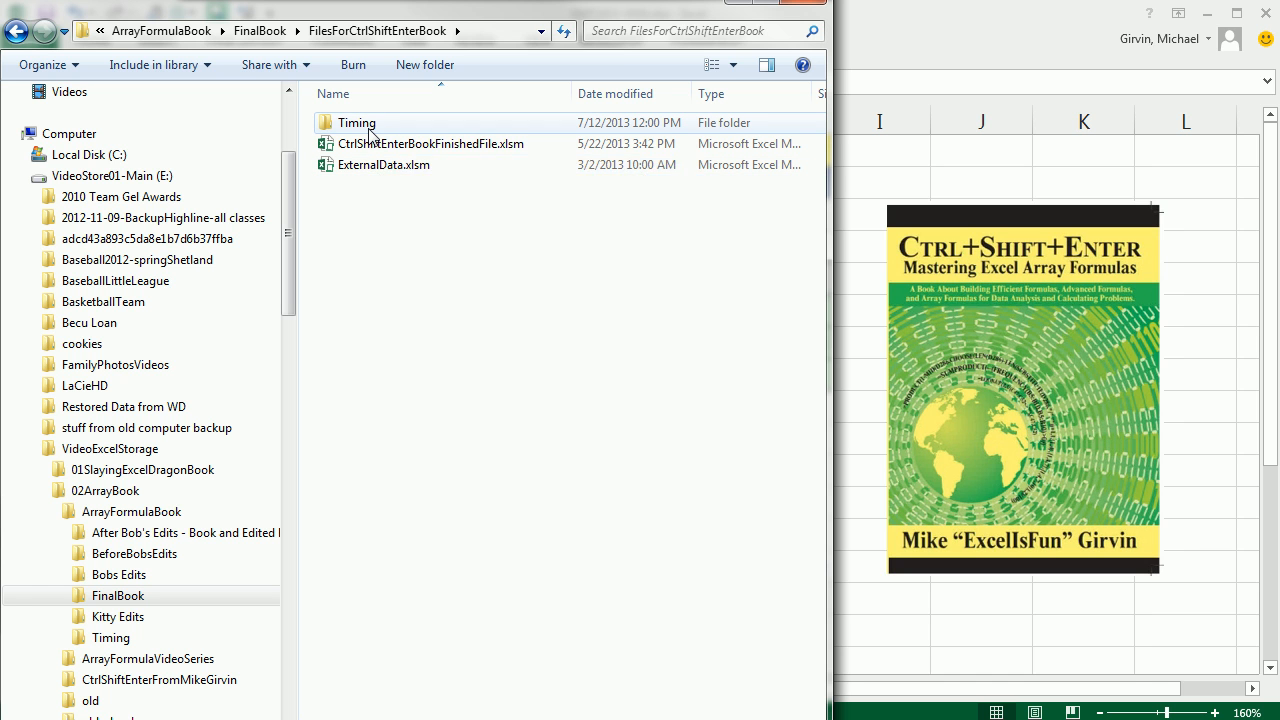
{"action": "mouse_move", "coordinate": [347, 134]}
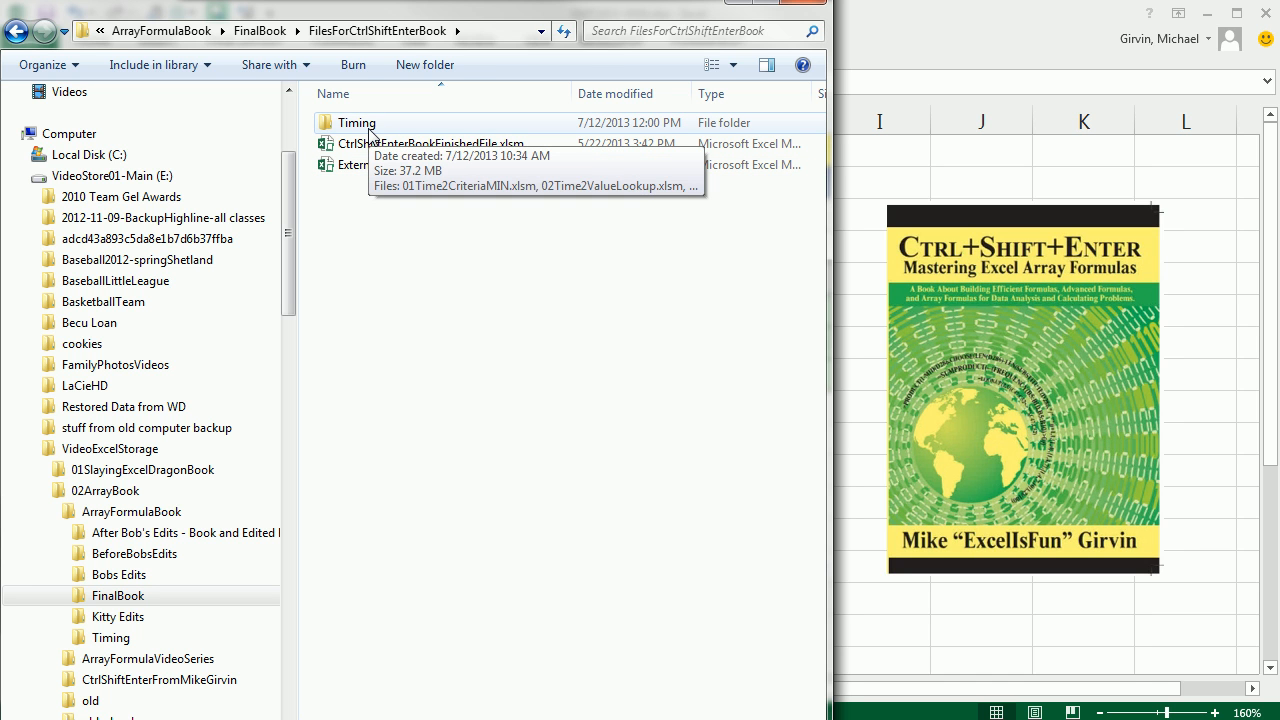
{"action": "double_click", "coordinate": [354, 122]}
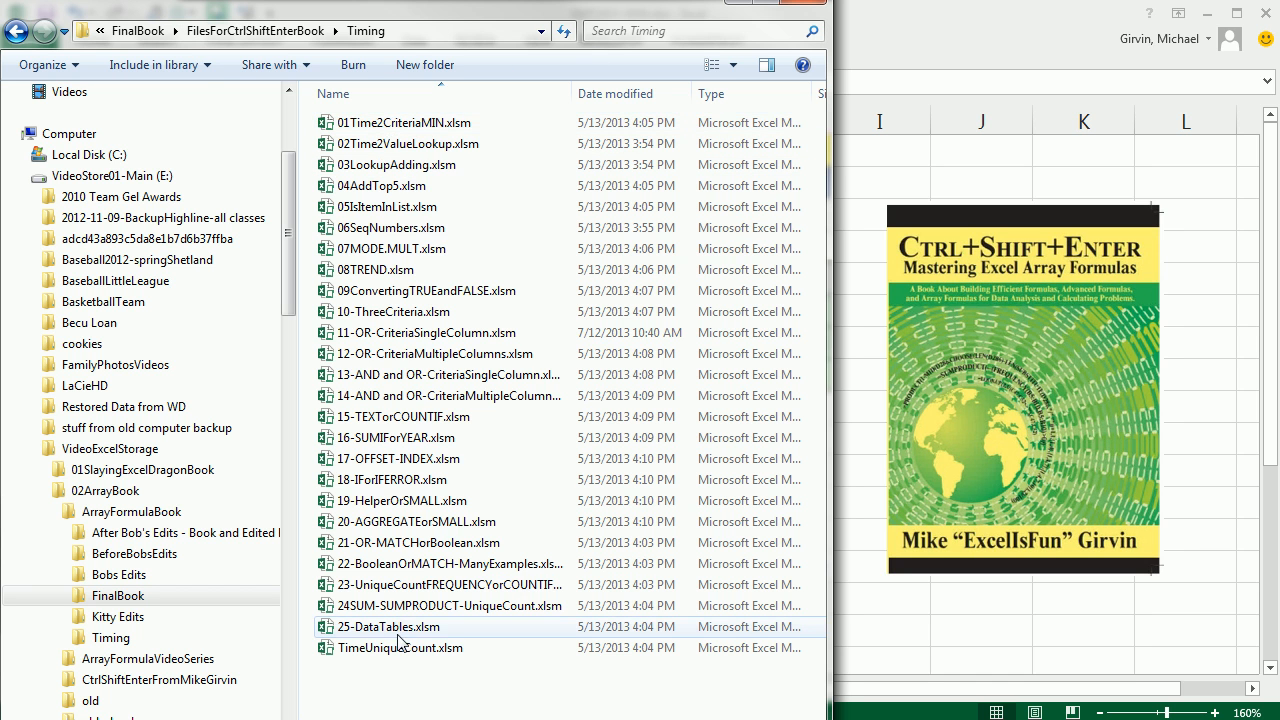
{"action": "left_click", "coordinate": [398, 332]}
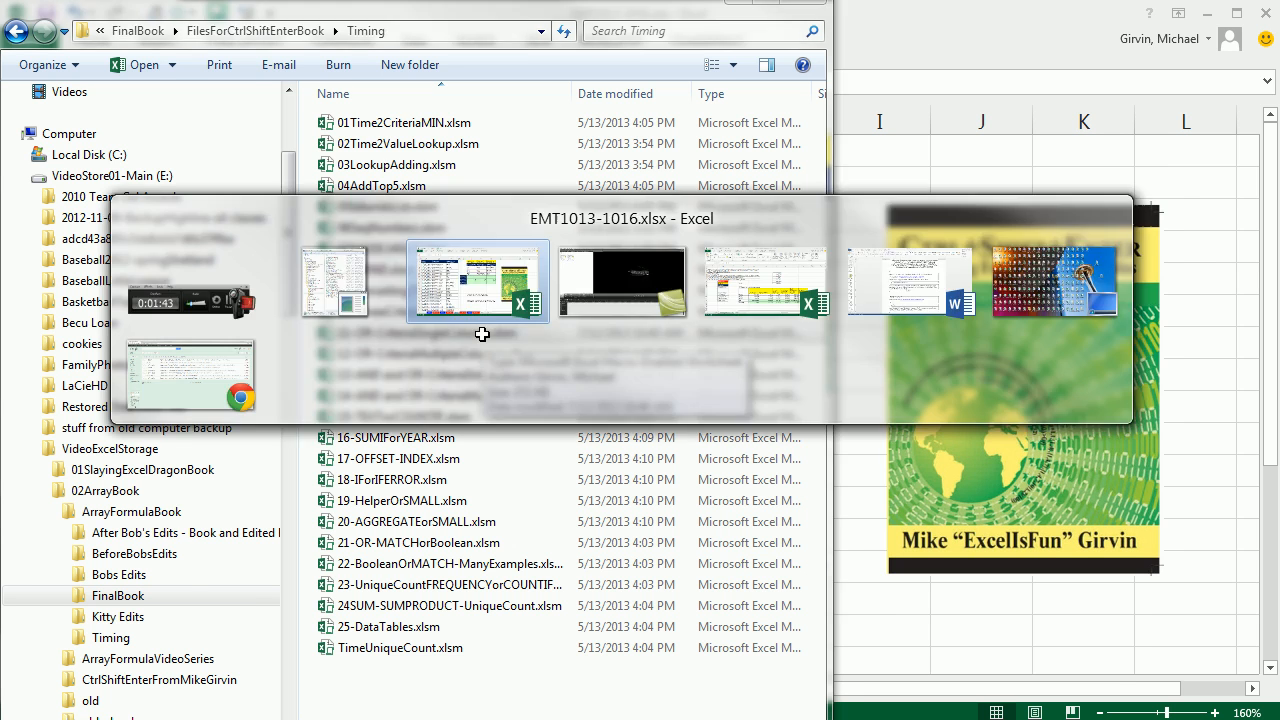
{"action": "left_click", "coordinate": [478, 281]}
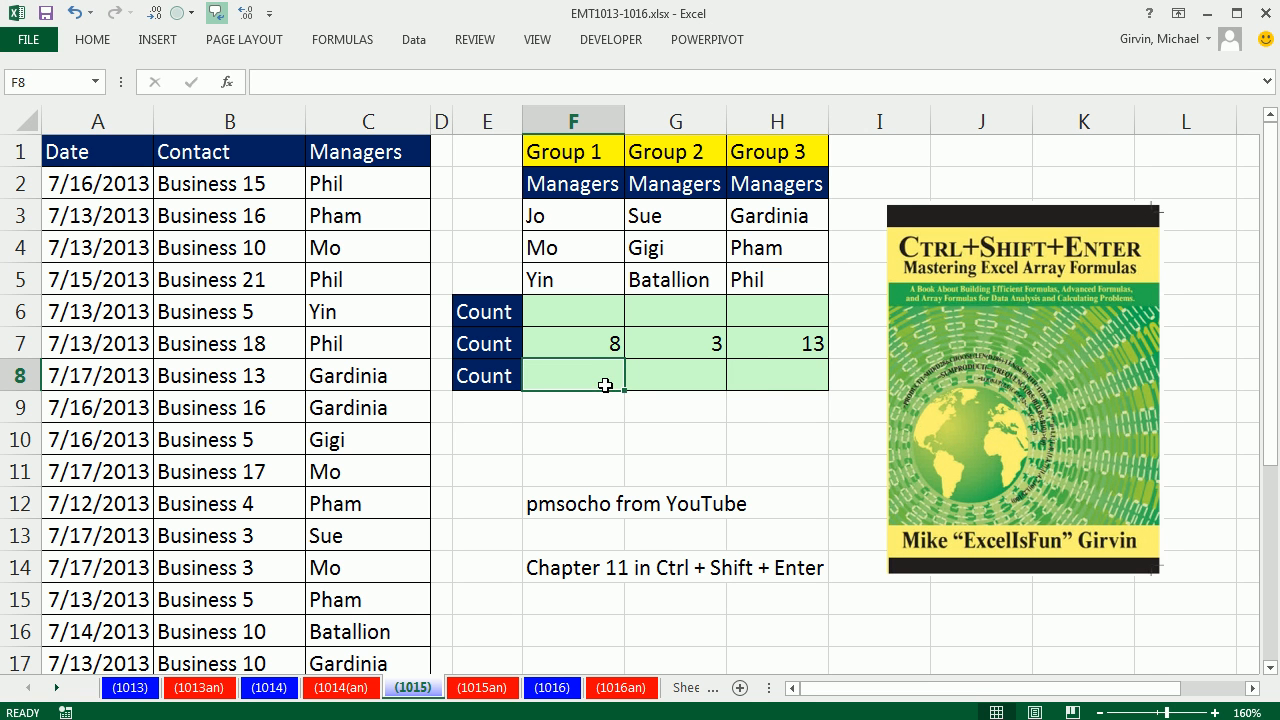
{"action": "left_click", "coordinate": [572, 311]}
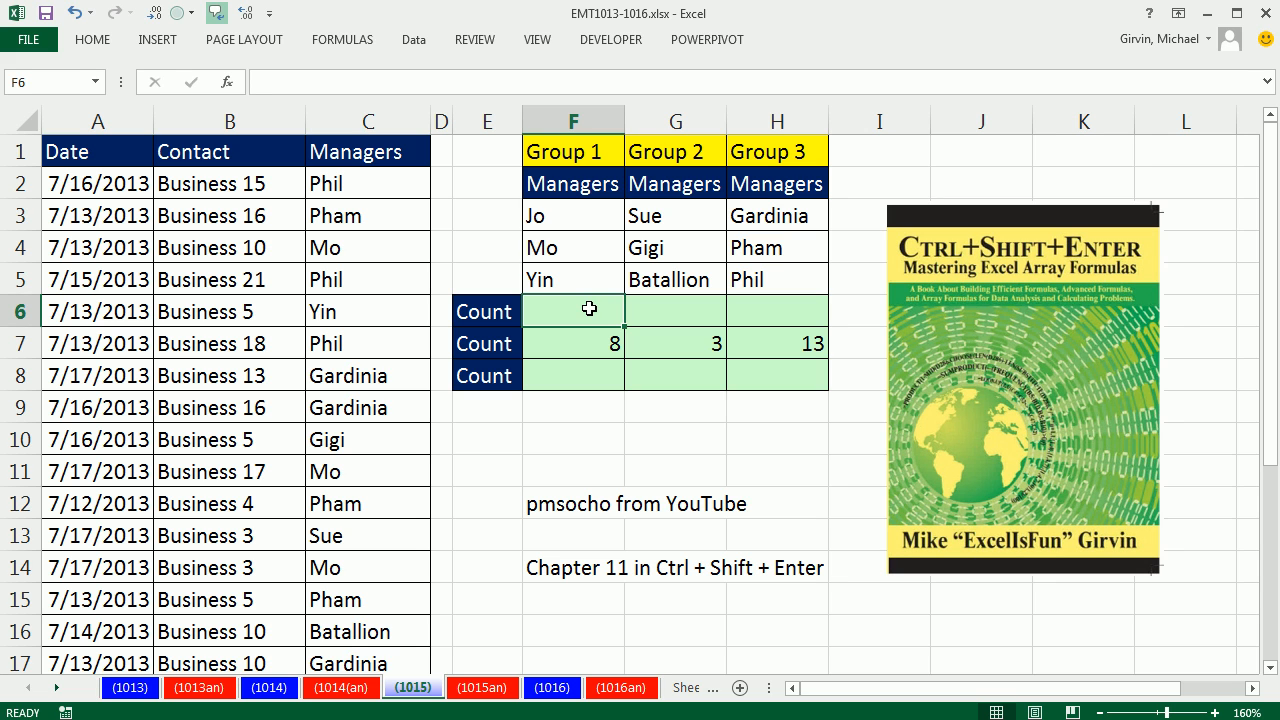
{"action": "mouse_move", "coordinate": [725, 350]}
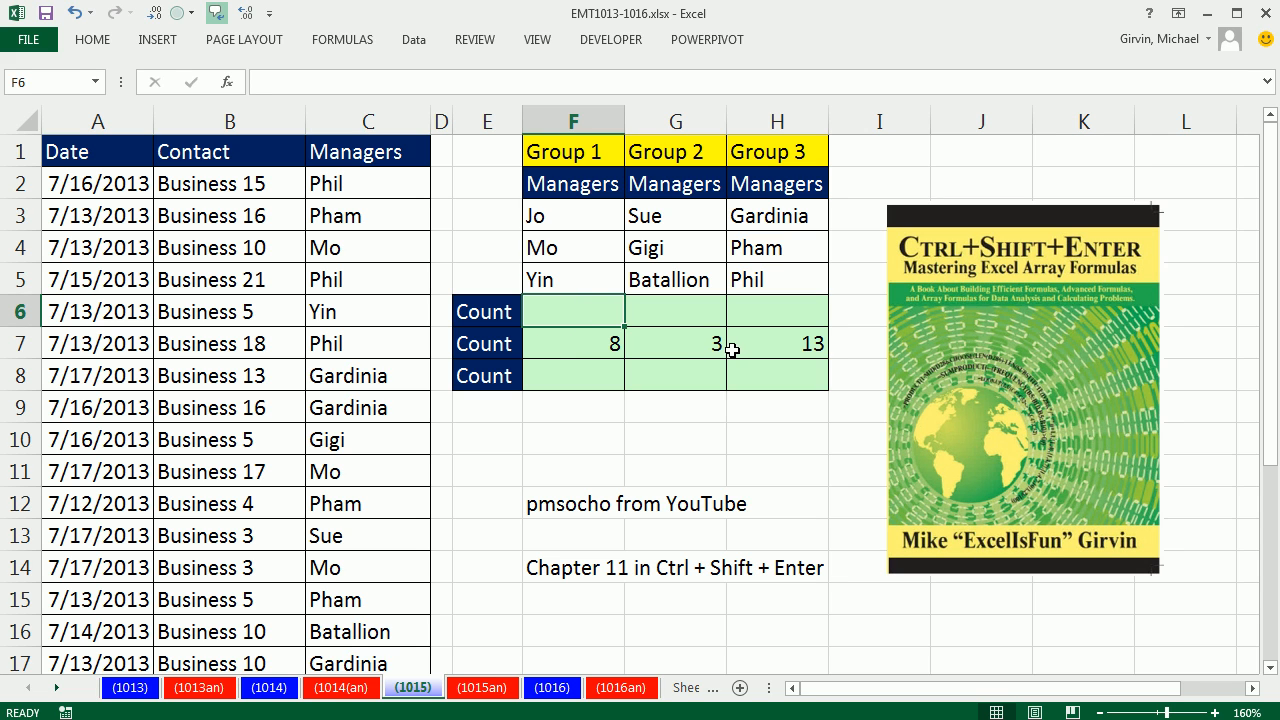
{"action": "mouse_move", "coordinate": [869, 348]}
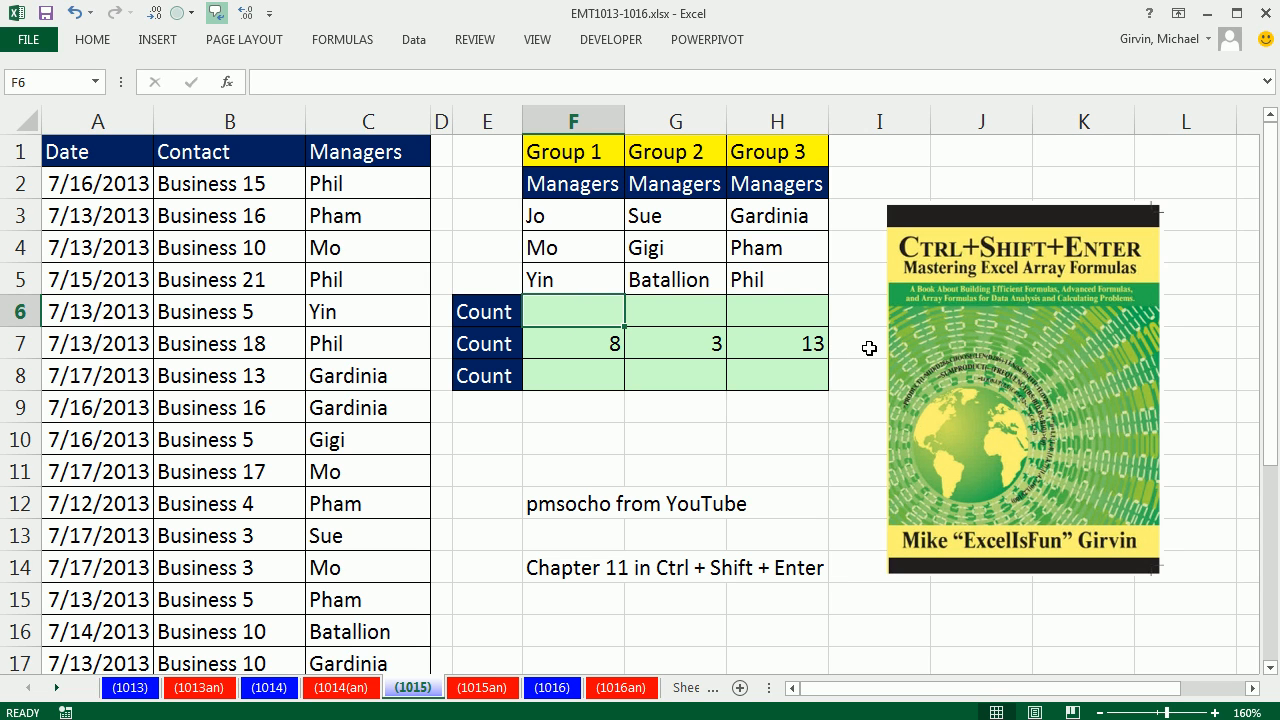
{"action": "left_click", "coordinate": [573, 375]}
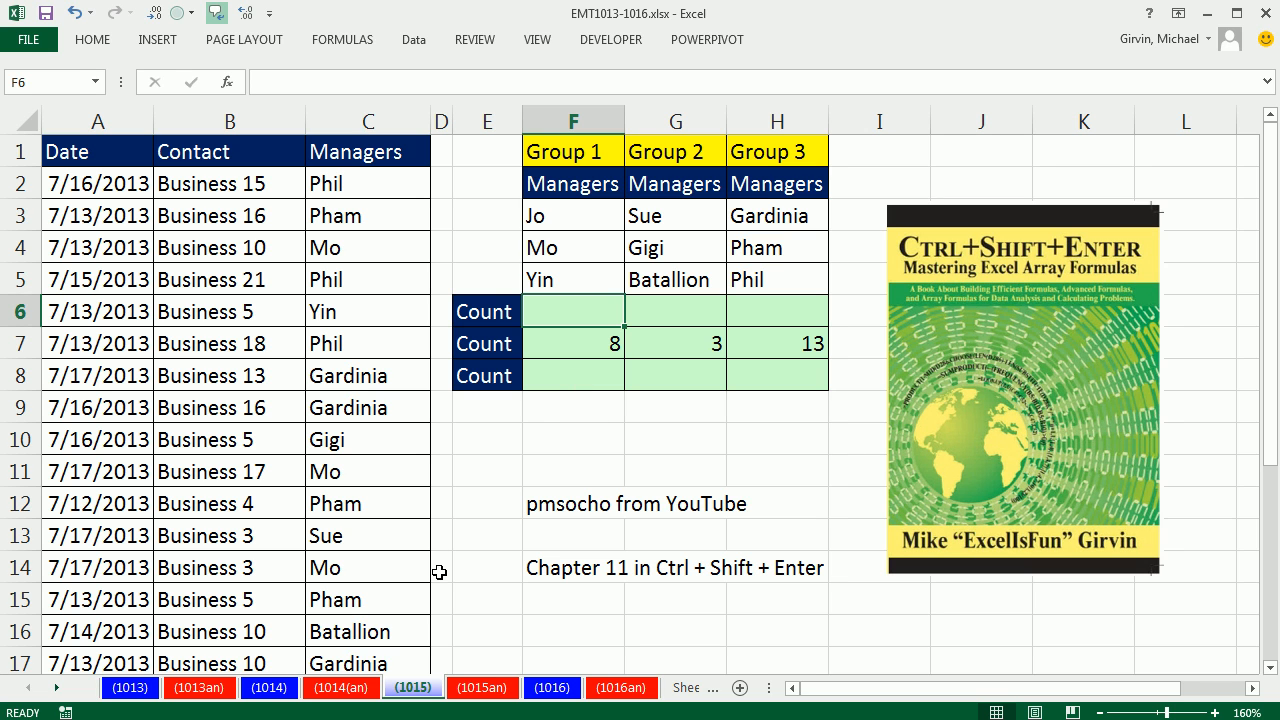
{"action": "left_click", "coordinate": [571, 183]}
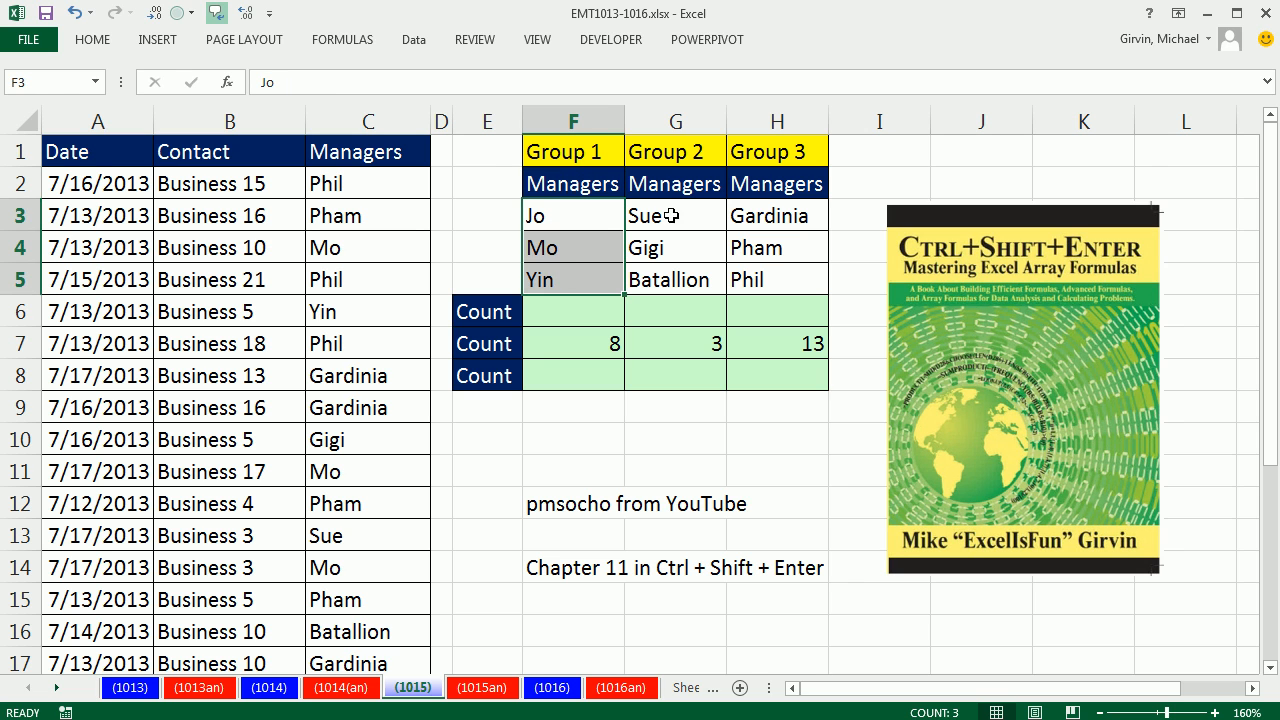
{"action": "left_click", "coordinate": [675, 215]}
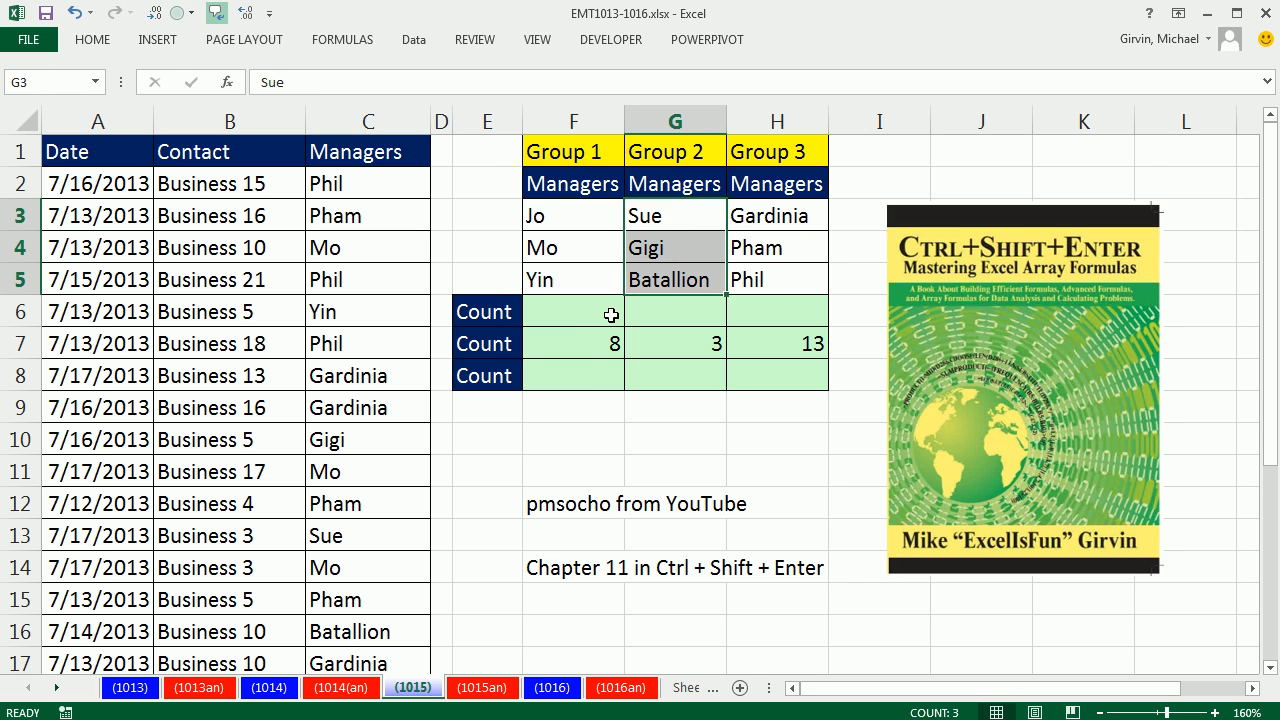
Step: Enter =DCOUNTA($A$1:$C$25,F2,F2:F5) in F6 to count 8 Group 1 managers
{"action": "type", "text": "="}
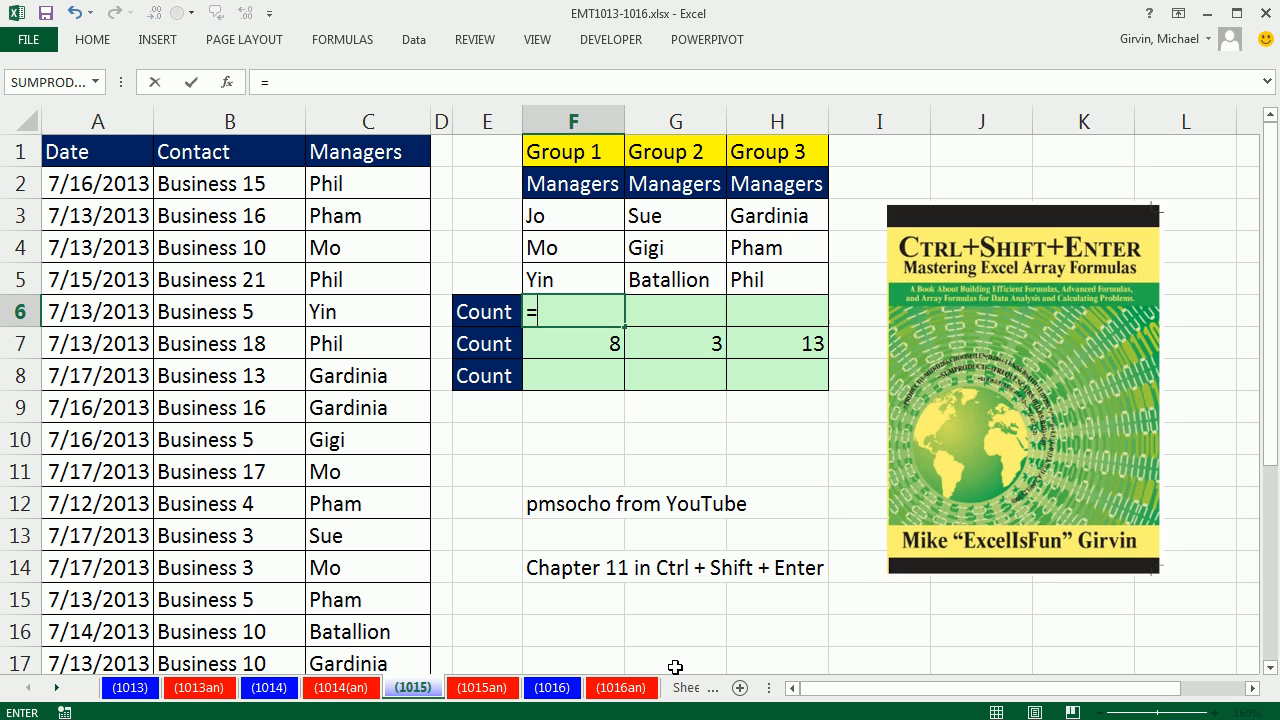
{"action": "type", "text": "dc"}
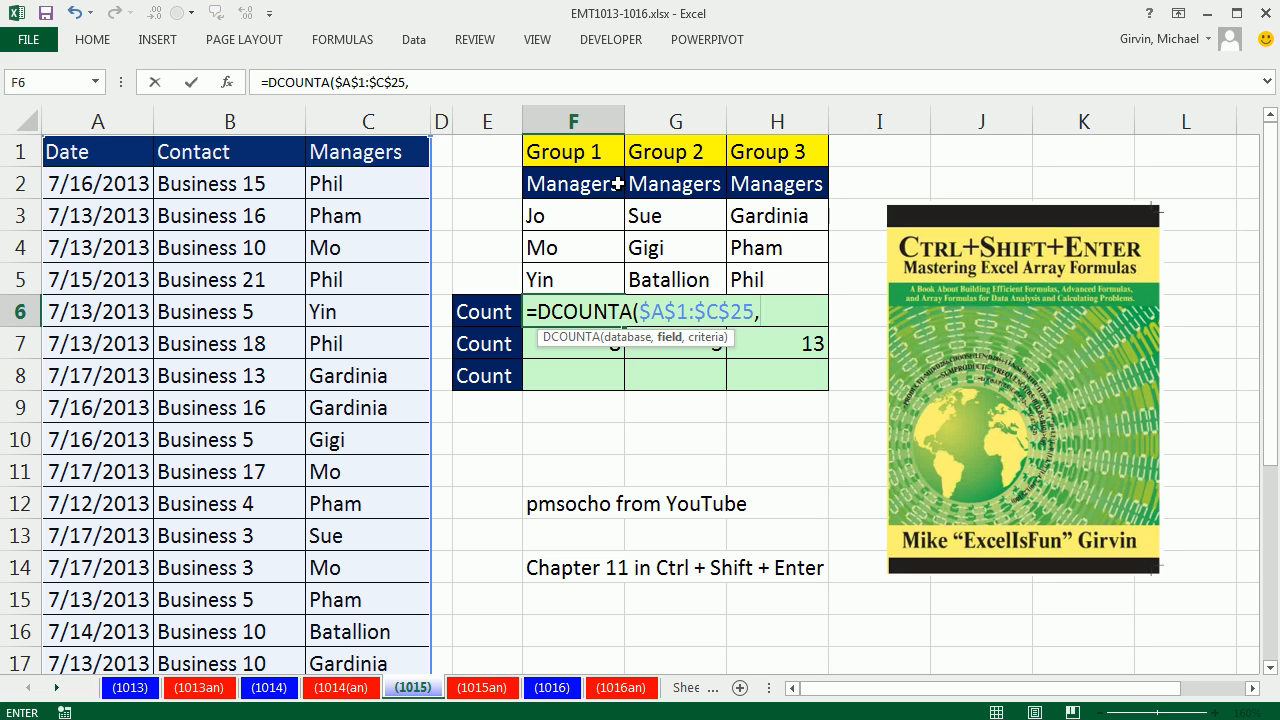
{"action": "mouse_move", "coordinate": [589, 184]}
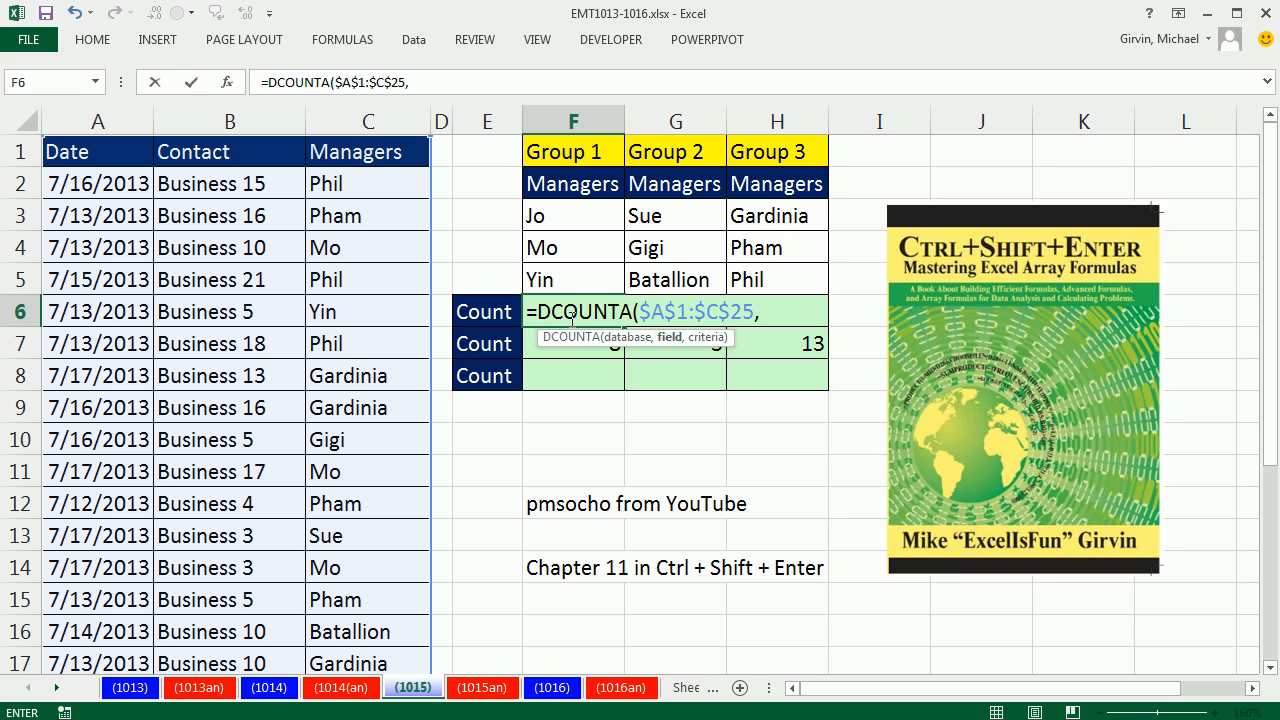
{"action": "mouse_move", "coordinate": [676, 183]}
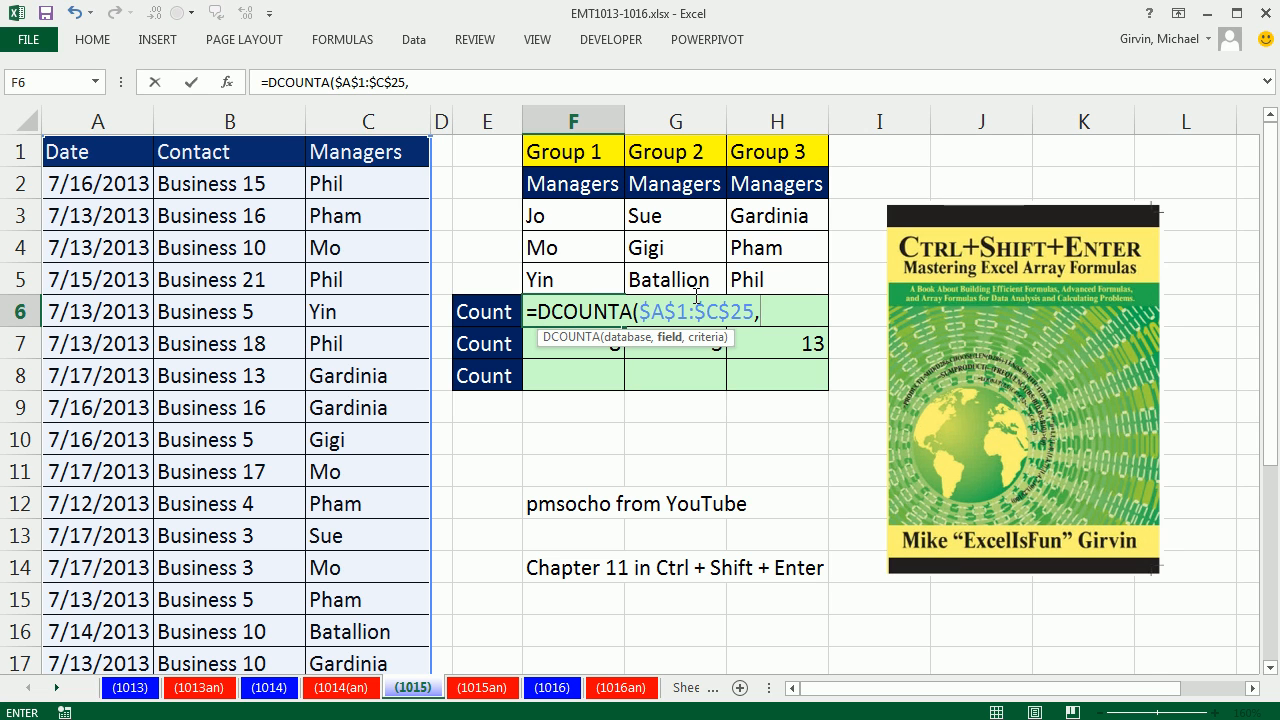
{"action": "mouse_move", "coordinate": [569, 190]}
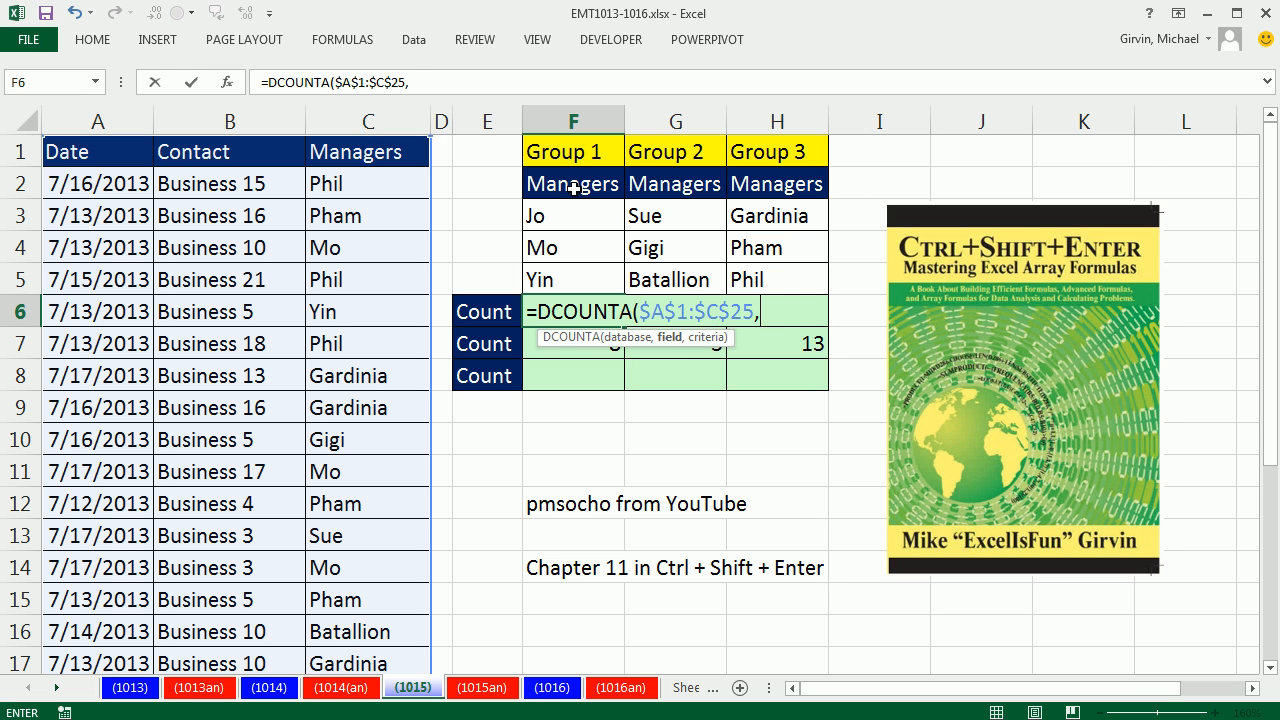
{"action": "left_click", "coordinate": [572, 183]}
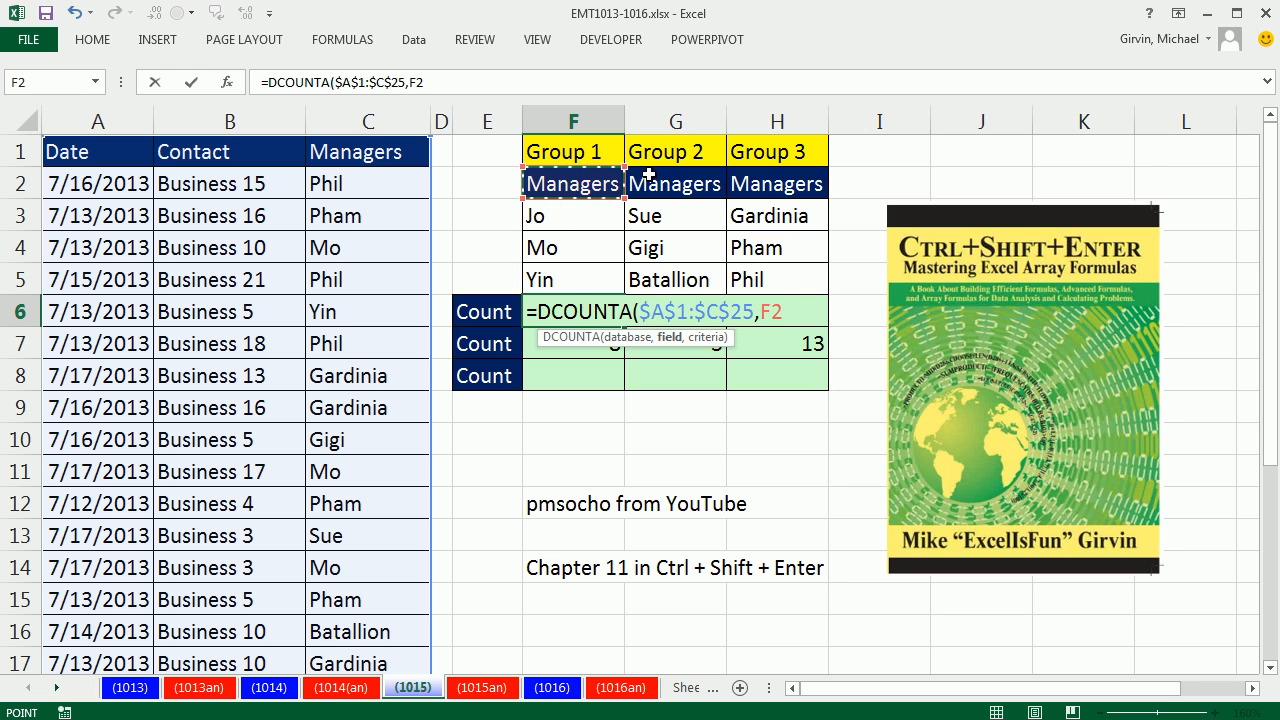
{"action": "mouse_move", "coordinate": [514, 138]}
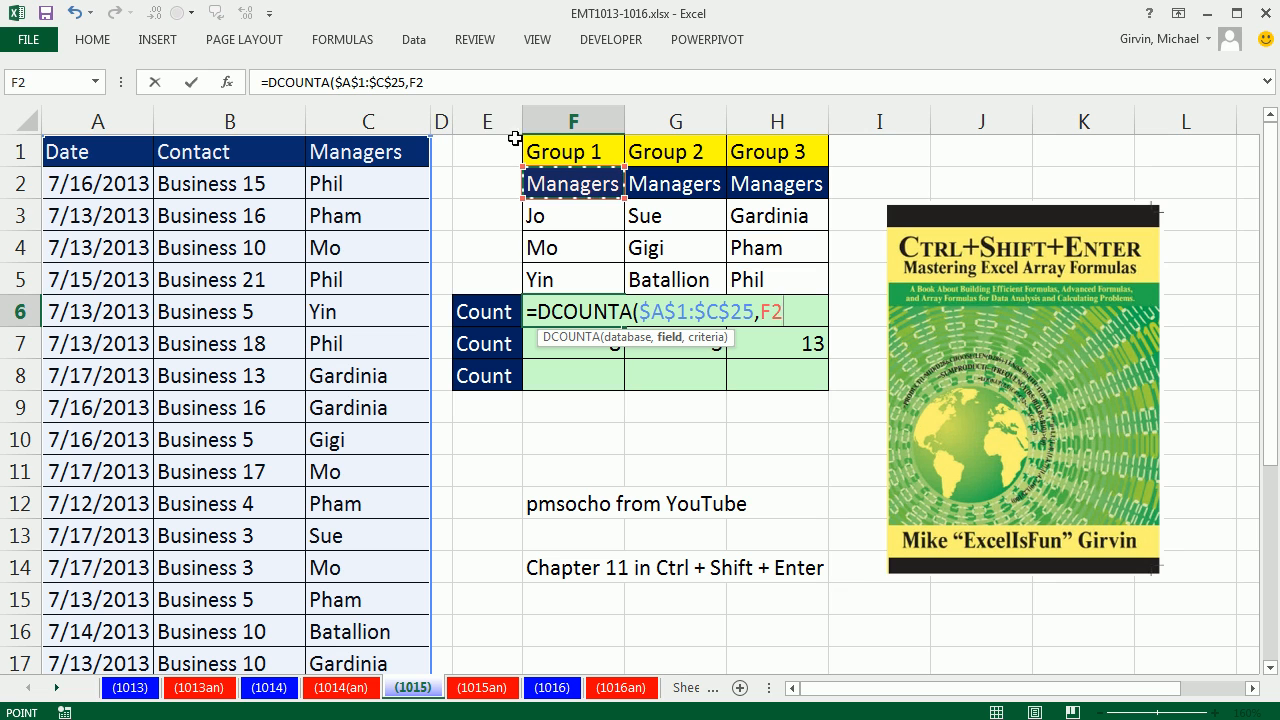
{"action": "mouse_move", "coordinate": [352, 151]}
{"action": "type", "text": ","}
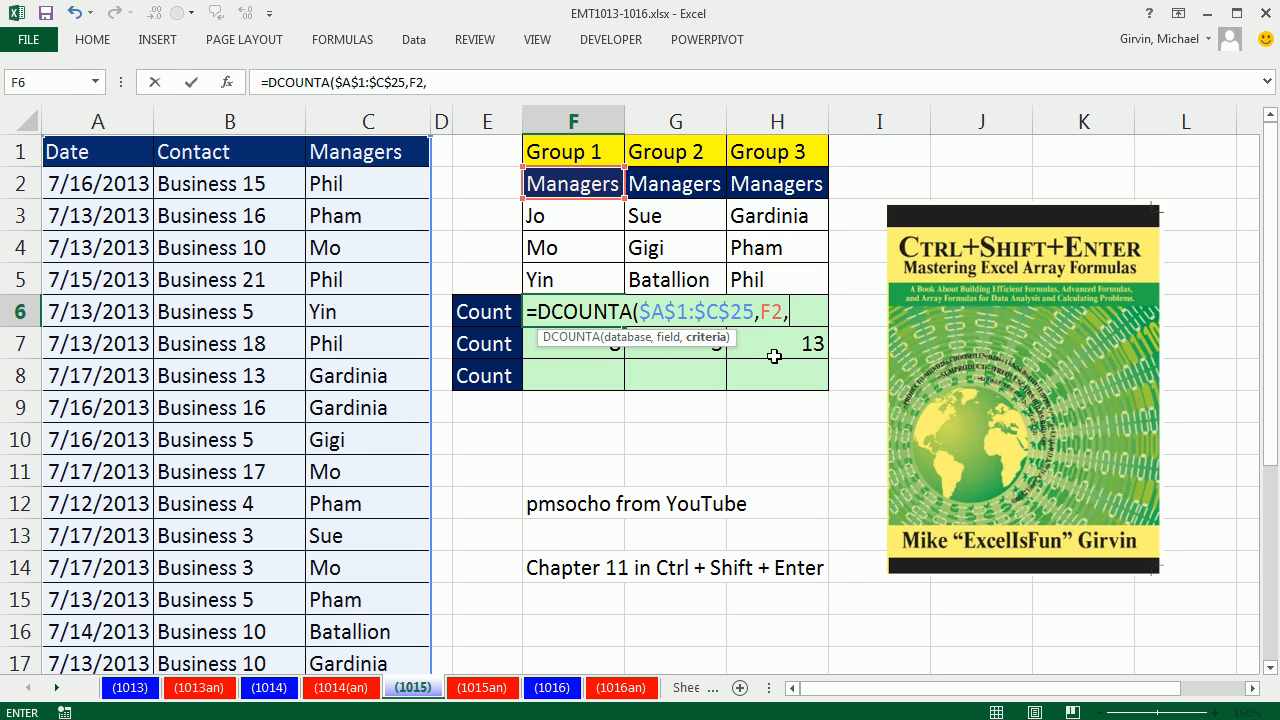
{"action": "mouse_move", "coordinate": [567, 183]}
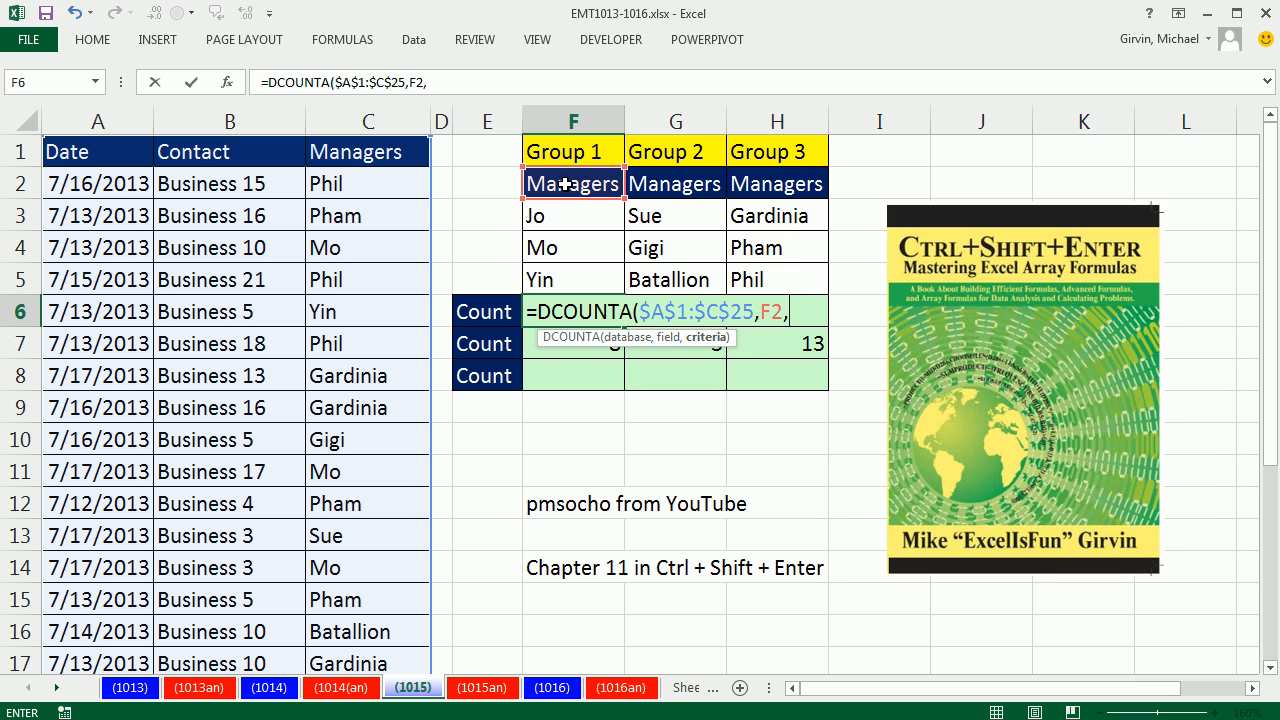
{"action": "left_click_drag", "start_coordinate": [573, 183], "coordinate": [573, 215]}
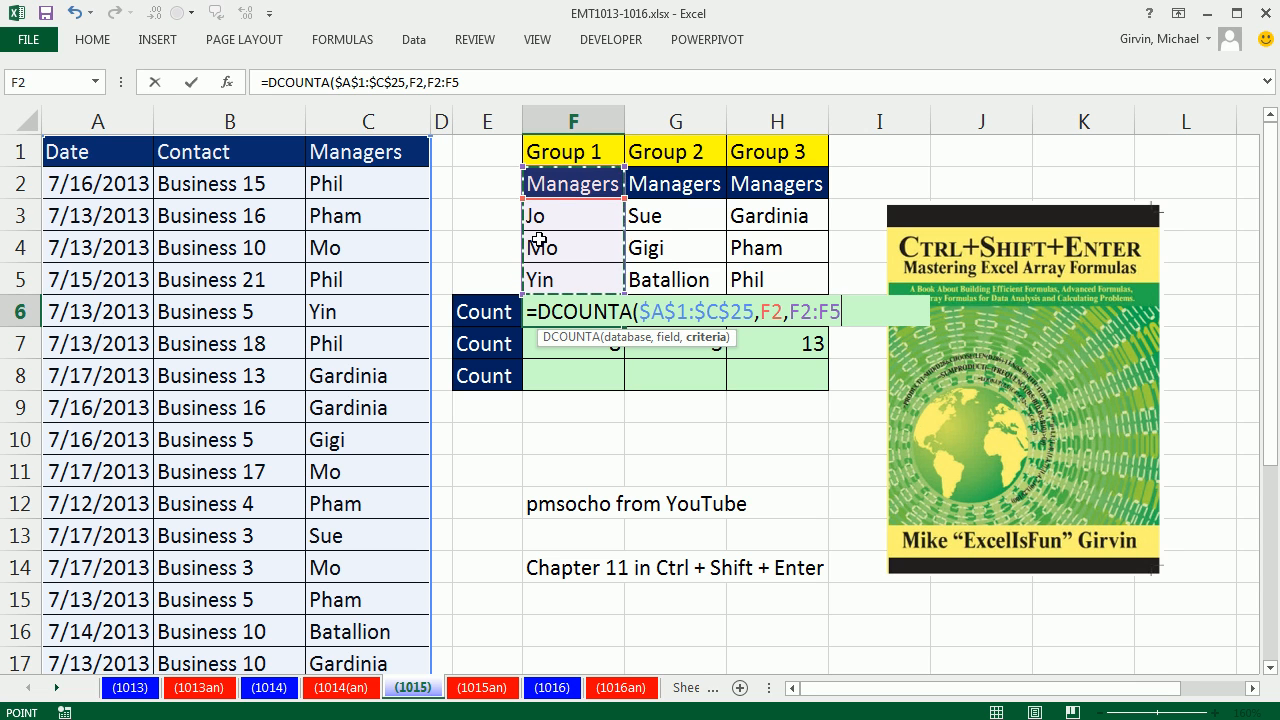
{"action": "mouse_move", "coordinate": [844, 208]}
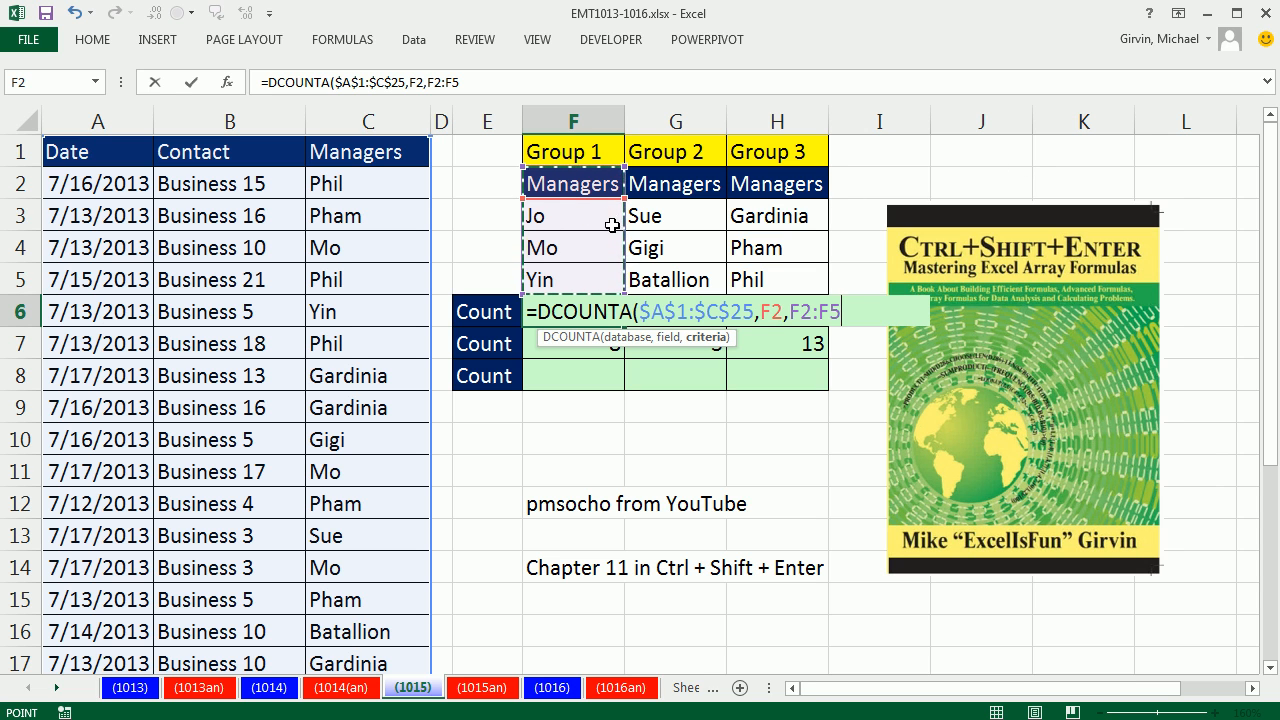
{"action": "mouse_move", "coordinate": [555, 279]}
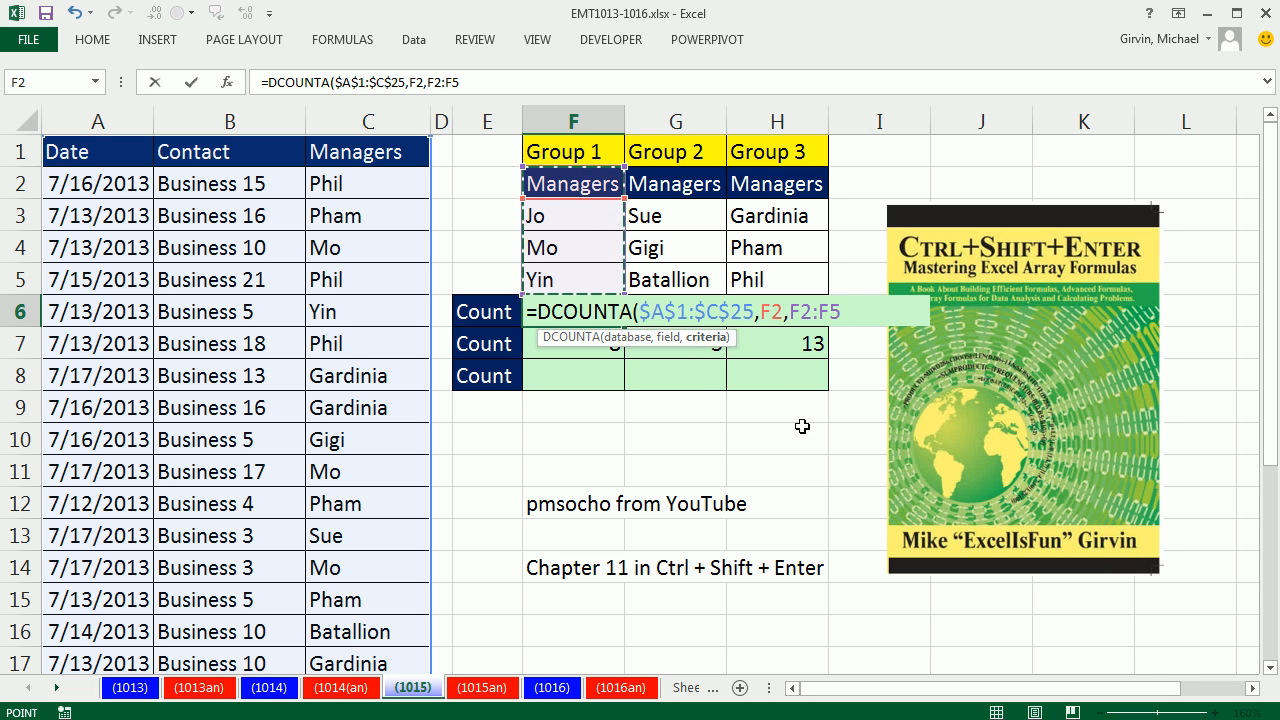
{"action": "key", "text": "Enter"}
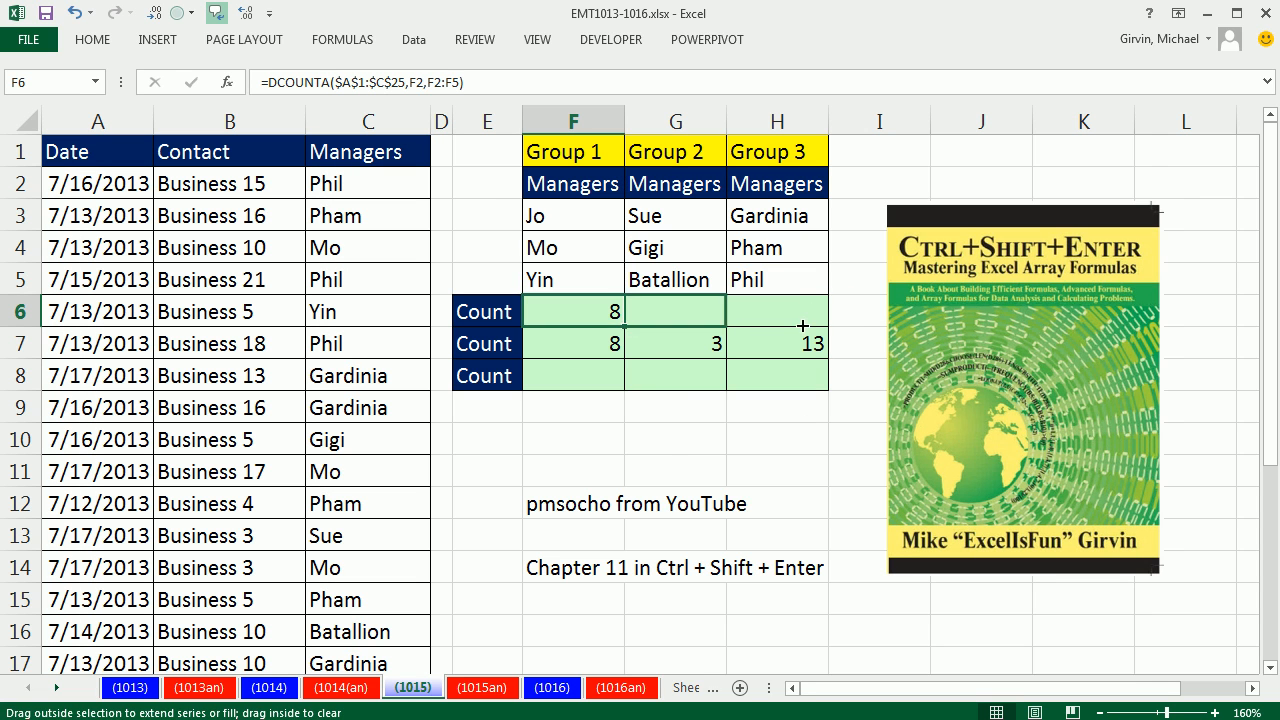
Step: Copy the DCOUNTA count across to Groups 2 and 3, check it, and open F7's formula
{"action": "left_click_drag", "start_coordinate": [600, 311], "coordinate": [820, 311]}
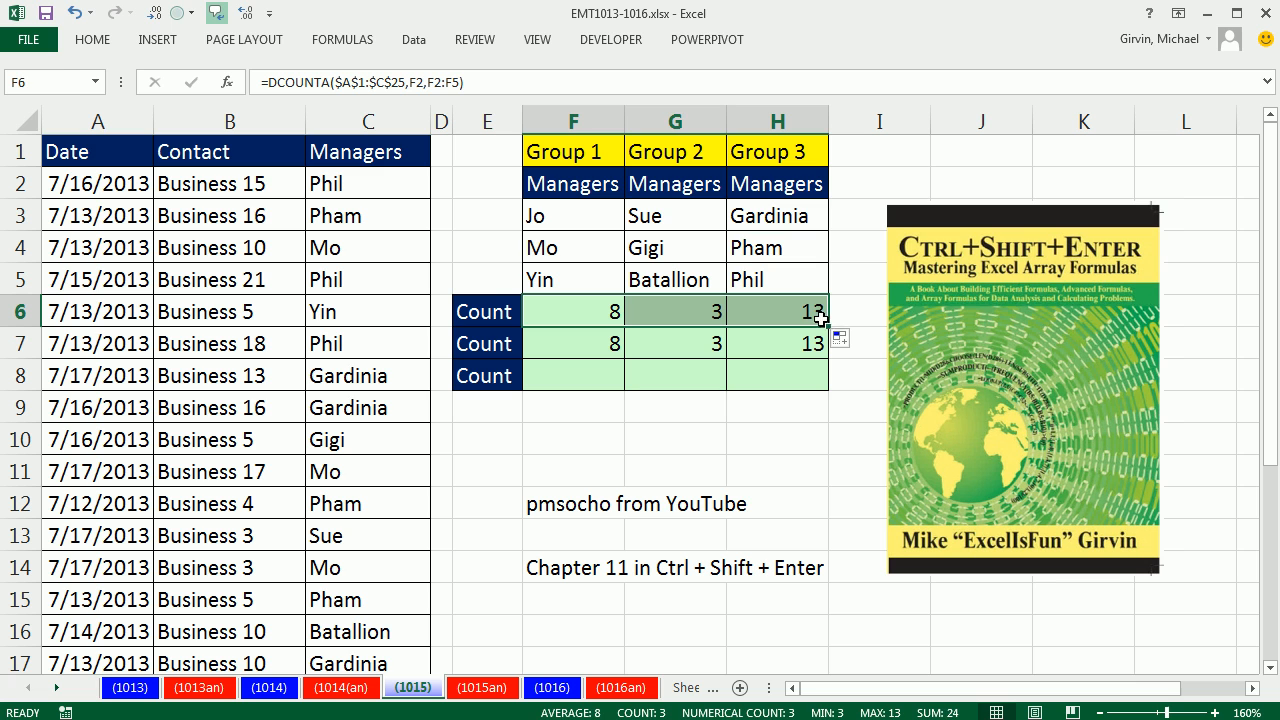
{"action": "double_click", "coordinate": [778, 311]}
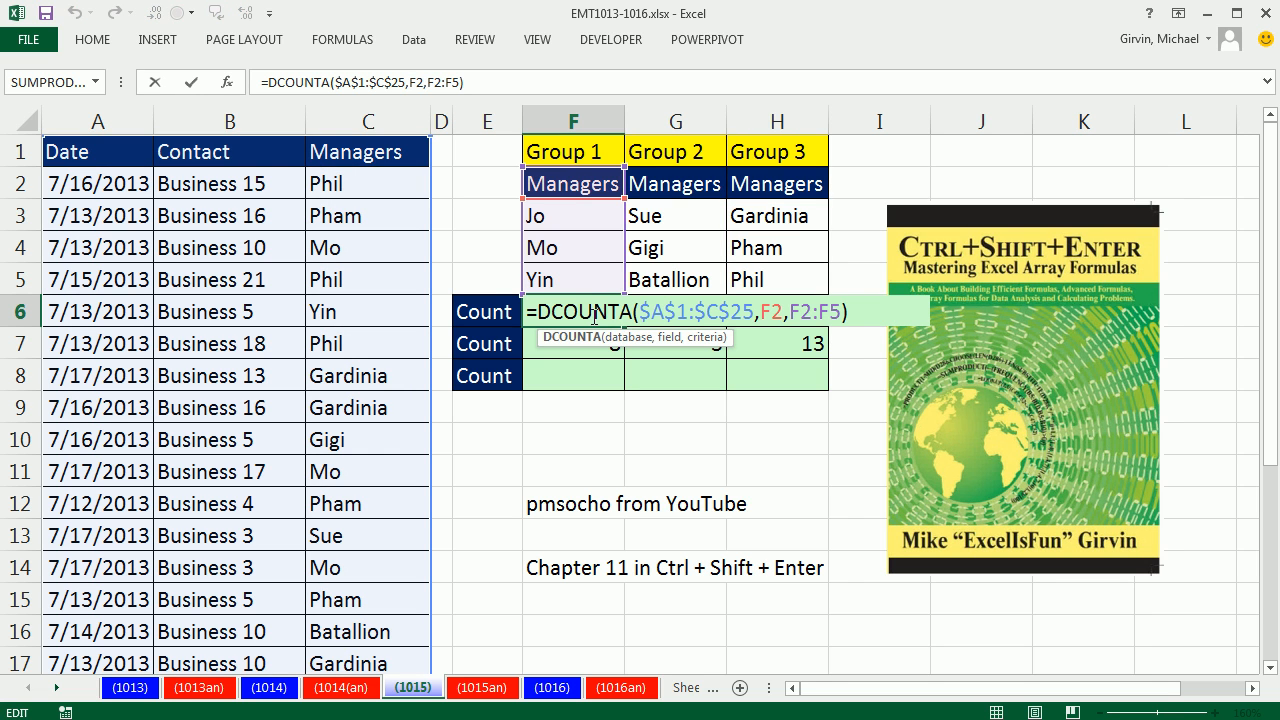
{"action": "key", "text": "Enter"}
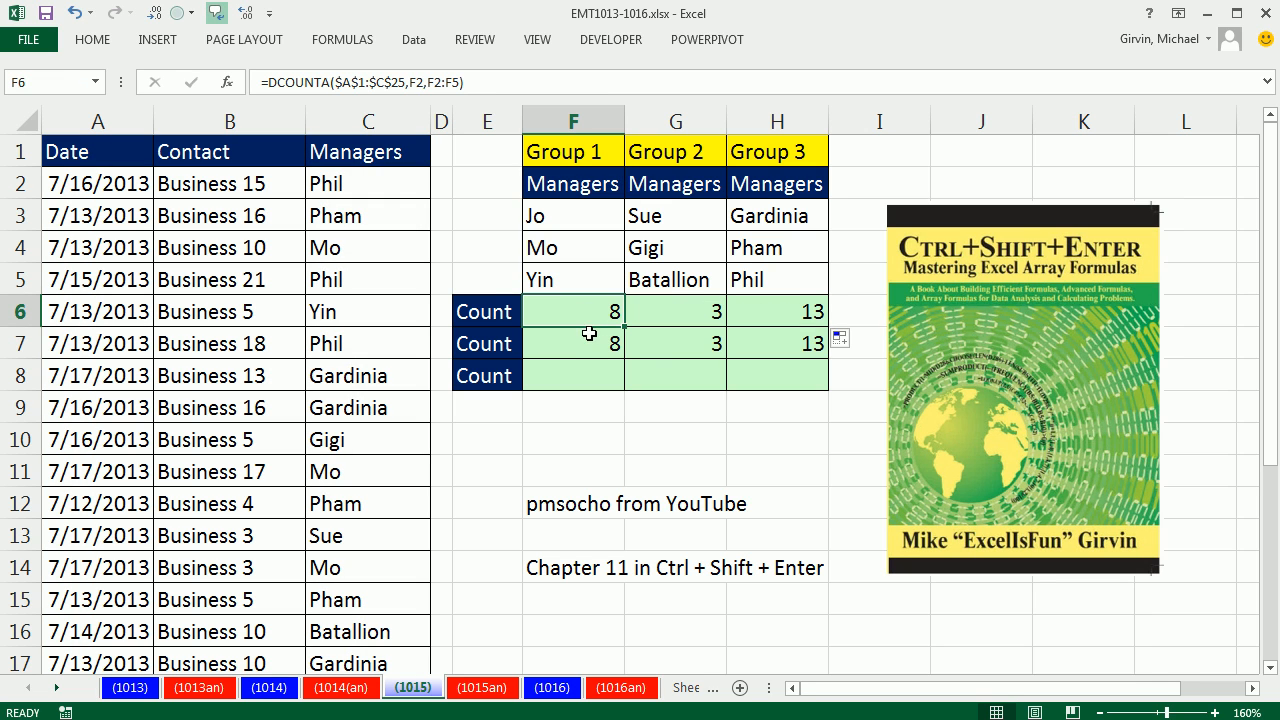
{"action": "double_click", "coordinate": [573, 343]}
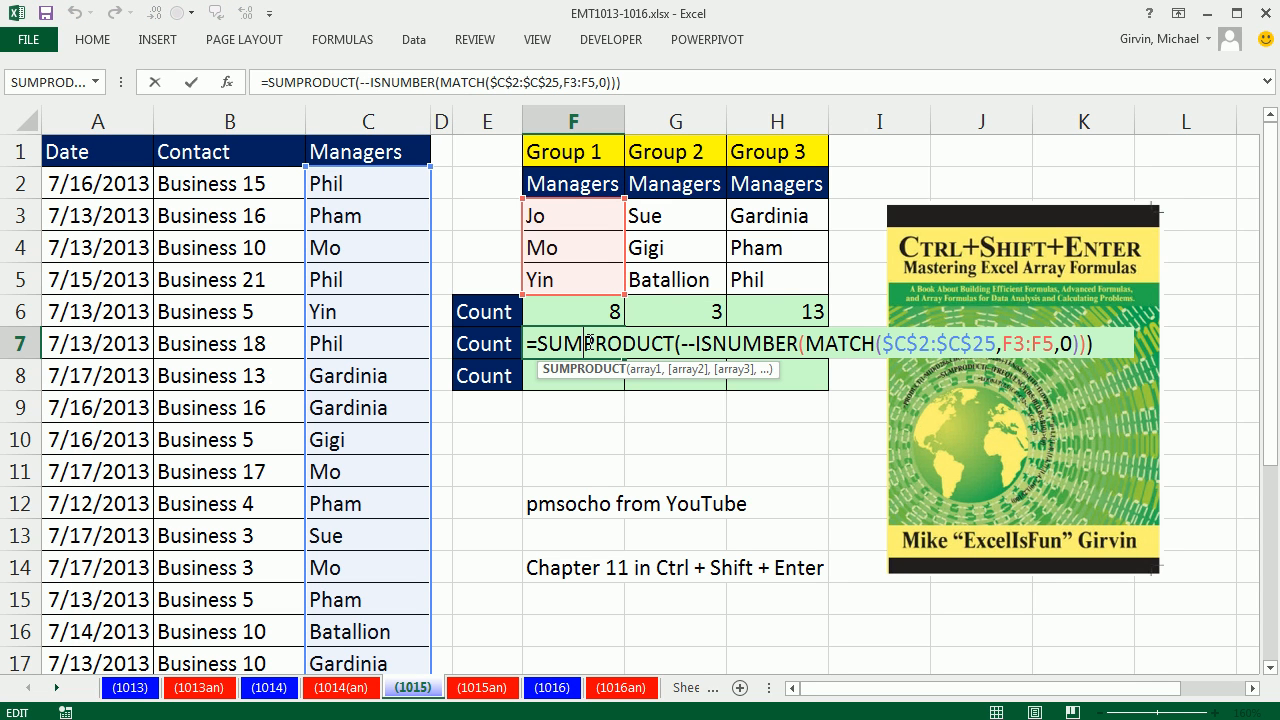
{"action": "mouse_move", "coordinate": [946, 344]}
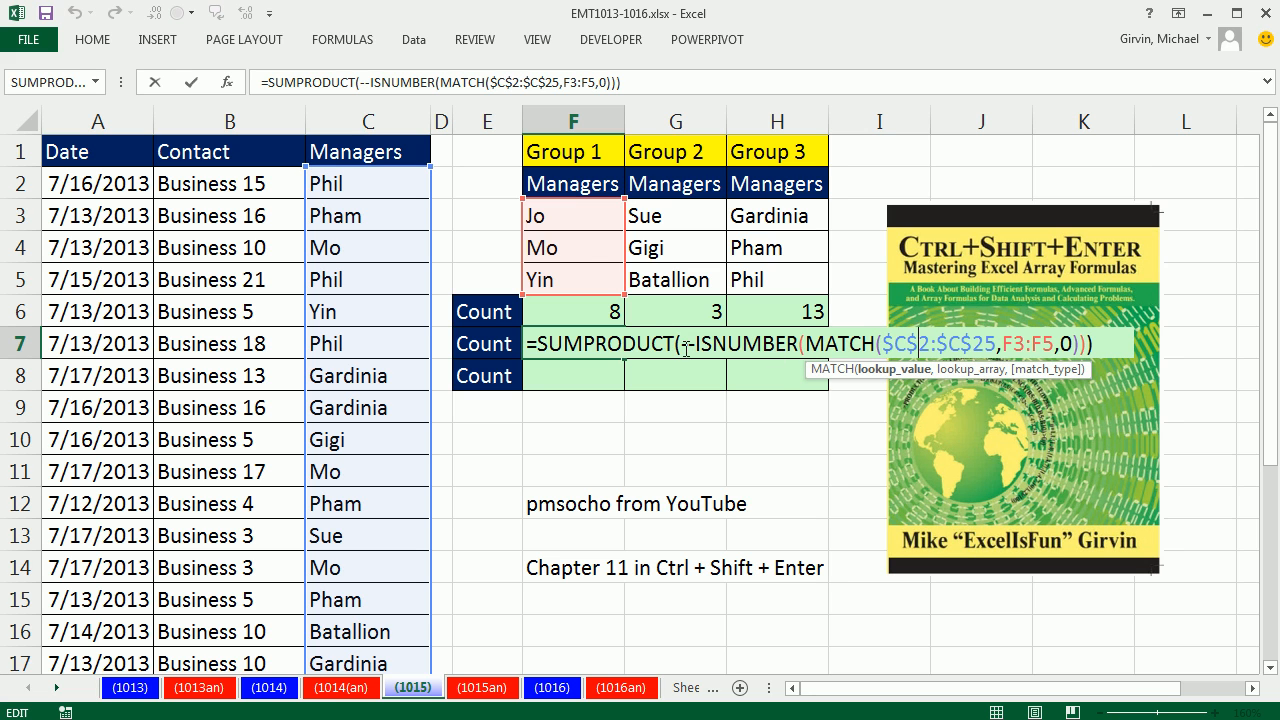
{"action": "mouse_move", "coordinate": [566, 492]}
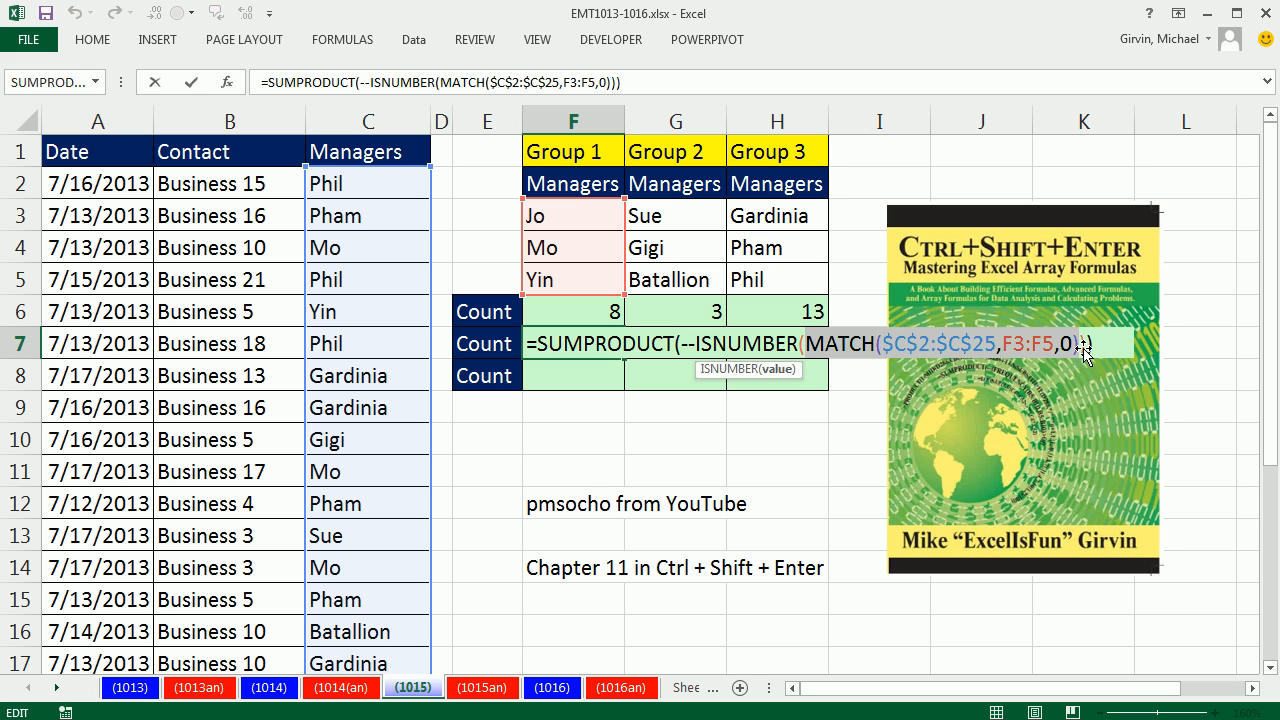
{"action": "mouse_move", "coordinate": [1088, 355]}
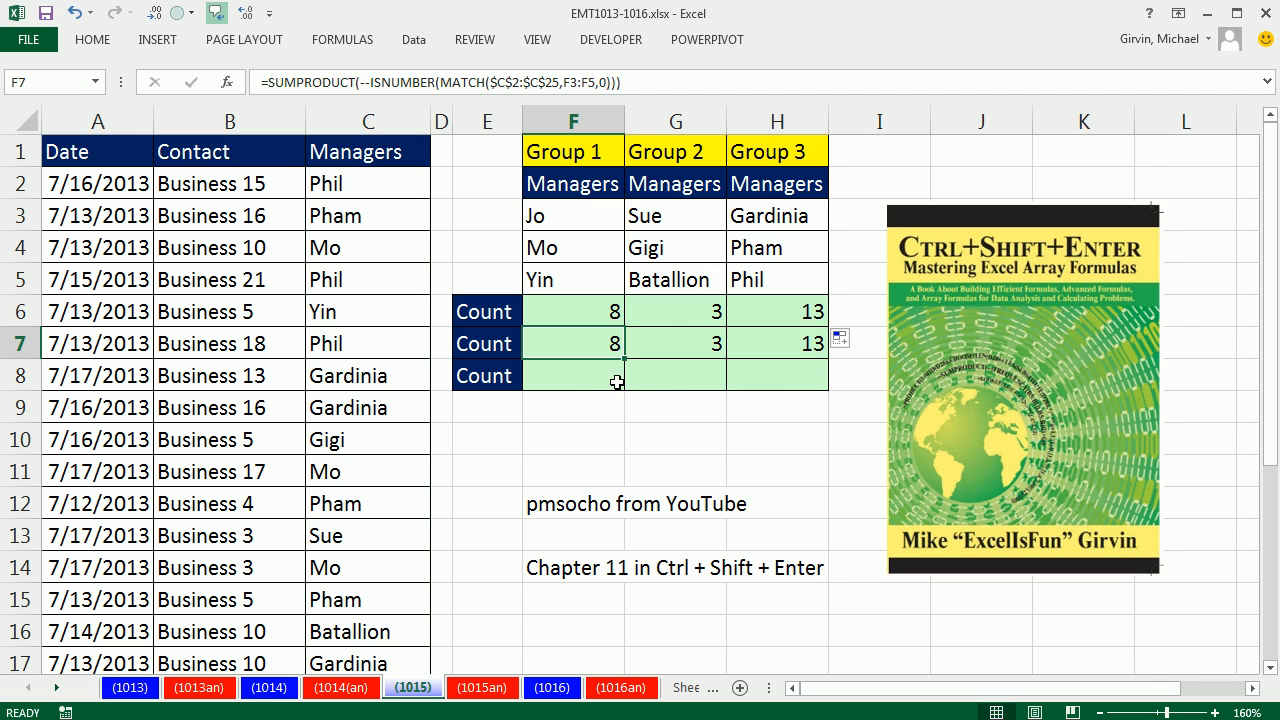
Step: Start =COUNTIF($C$2:$C$25,F3:F5) in F8 for the Group 1 names
{"action": "left_click", "coordinate": [573, 375]}
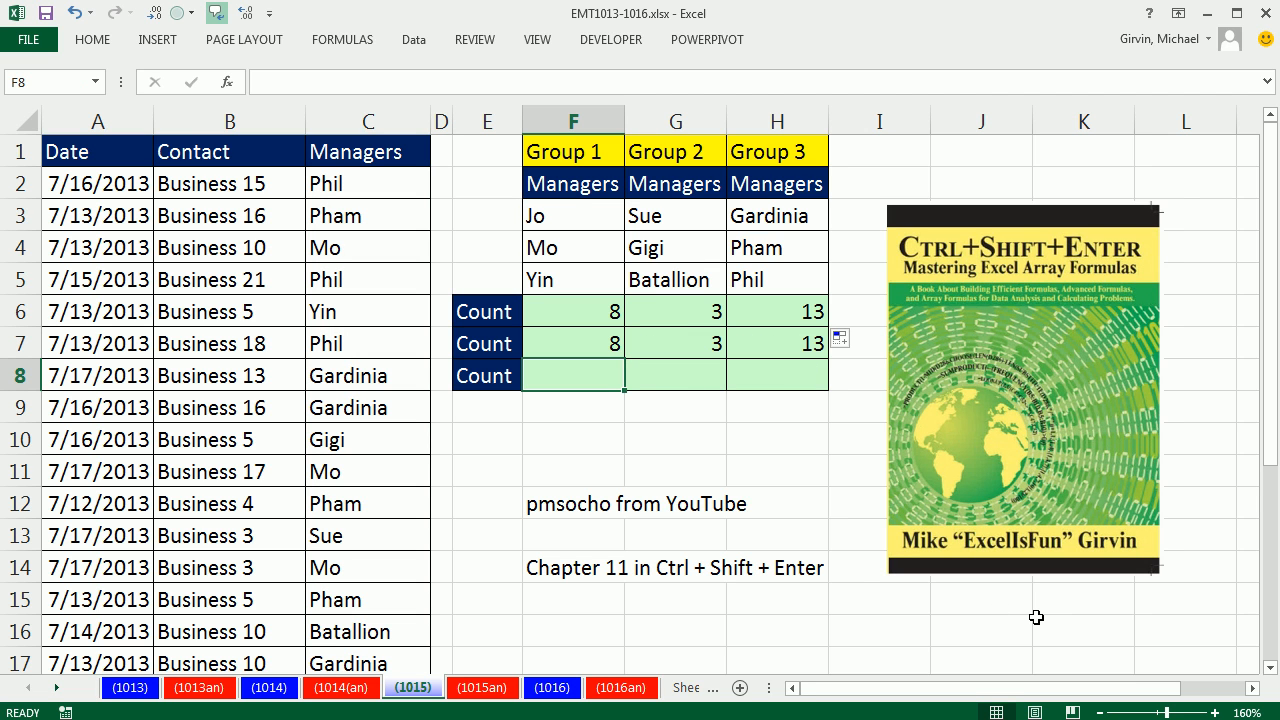
{"action": "type", "text": "=coun"}
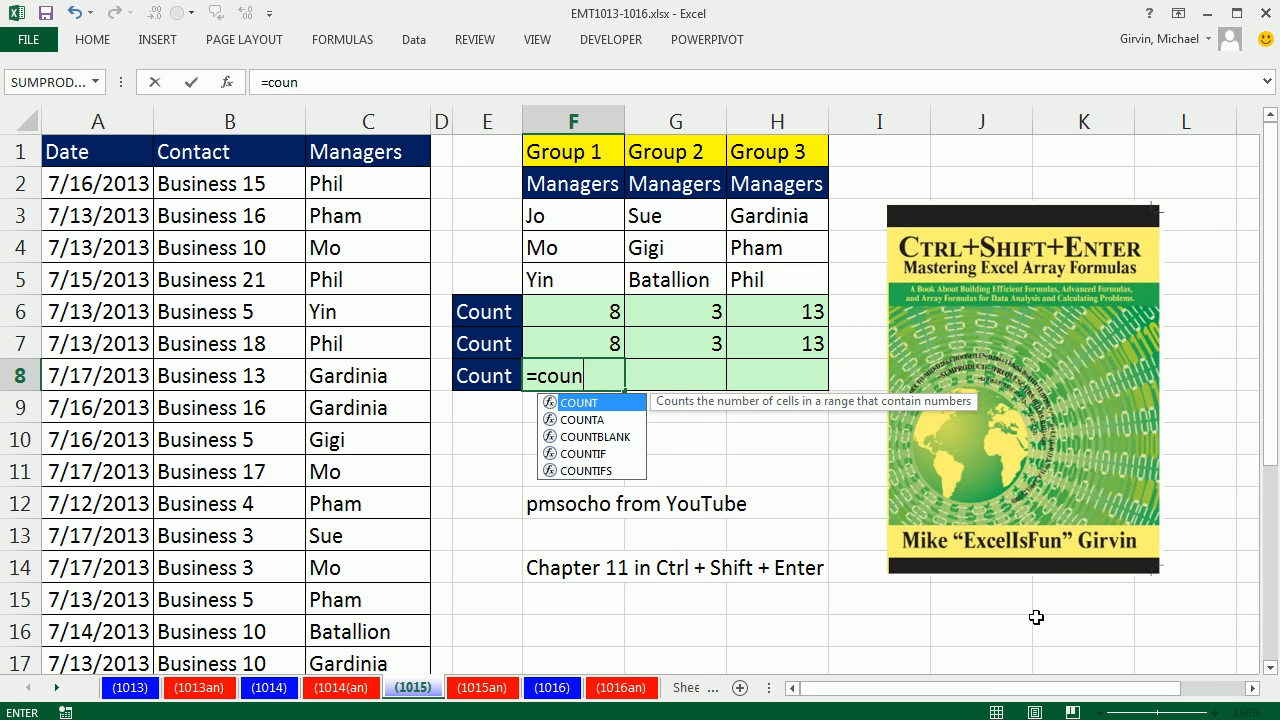
{"action": "type", "text": "COUNTIF("}
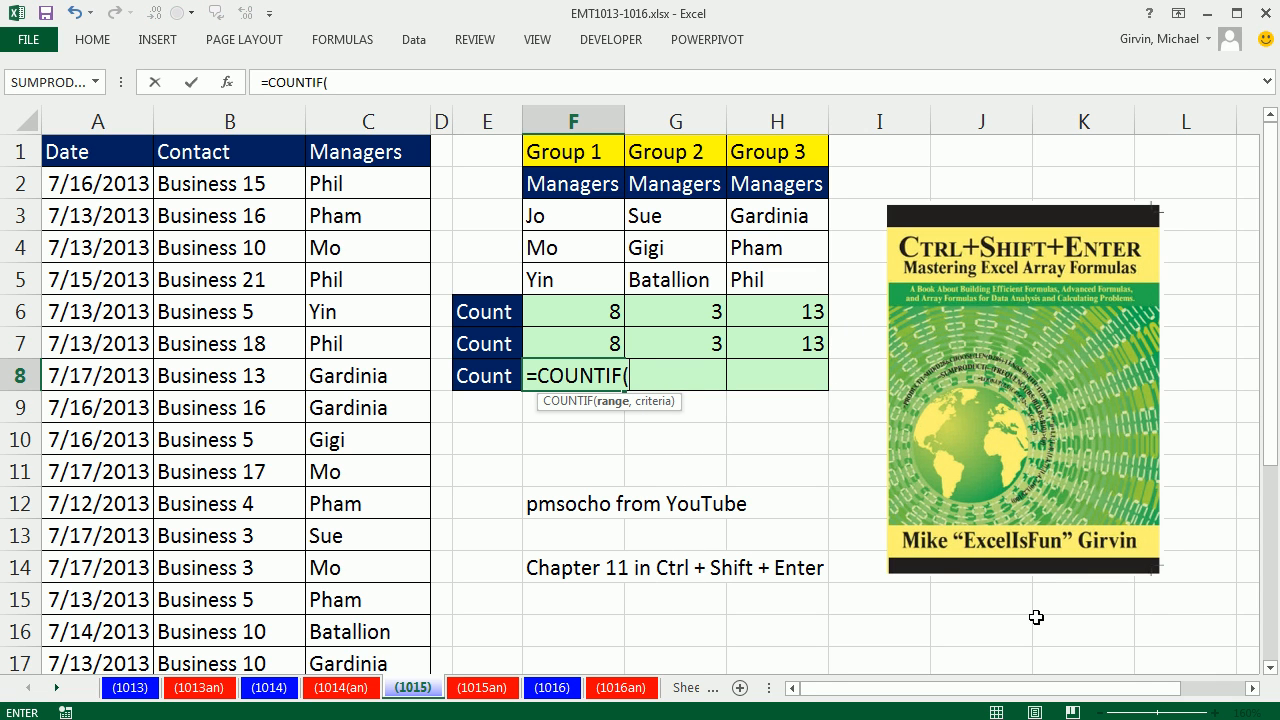
{"action": "mouse_move", "coordinate": [610, 416]}
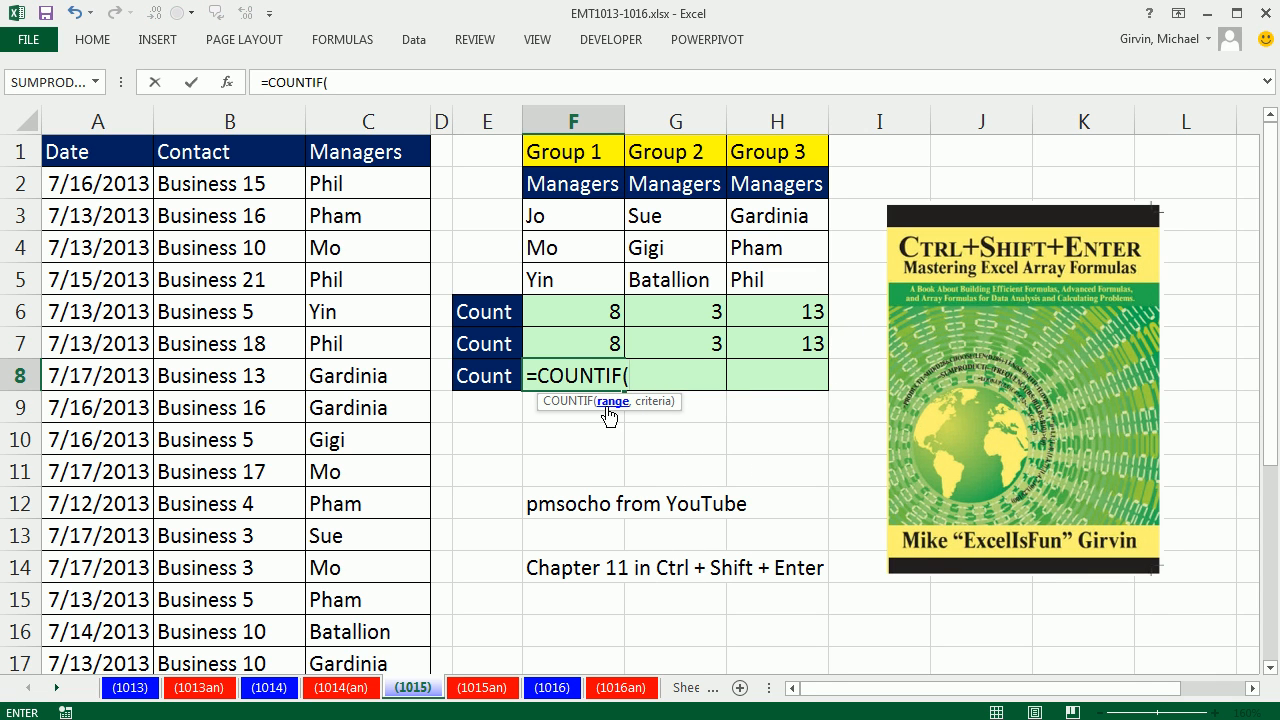
{"action": "left_click", "coordinate": [365, 183]}
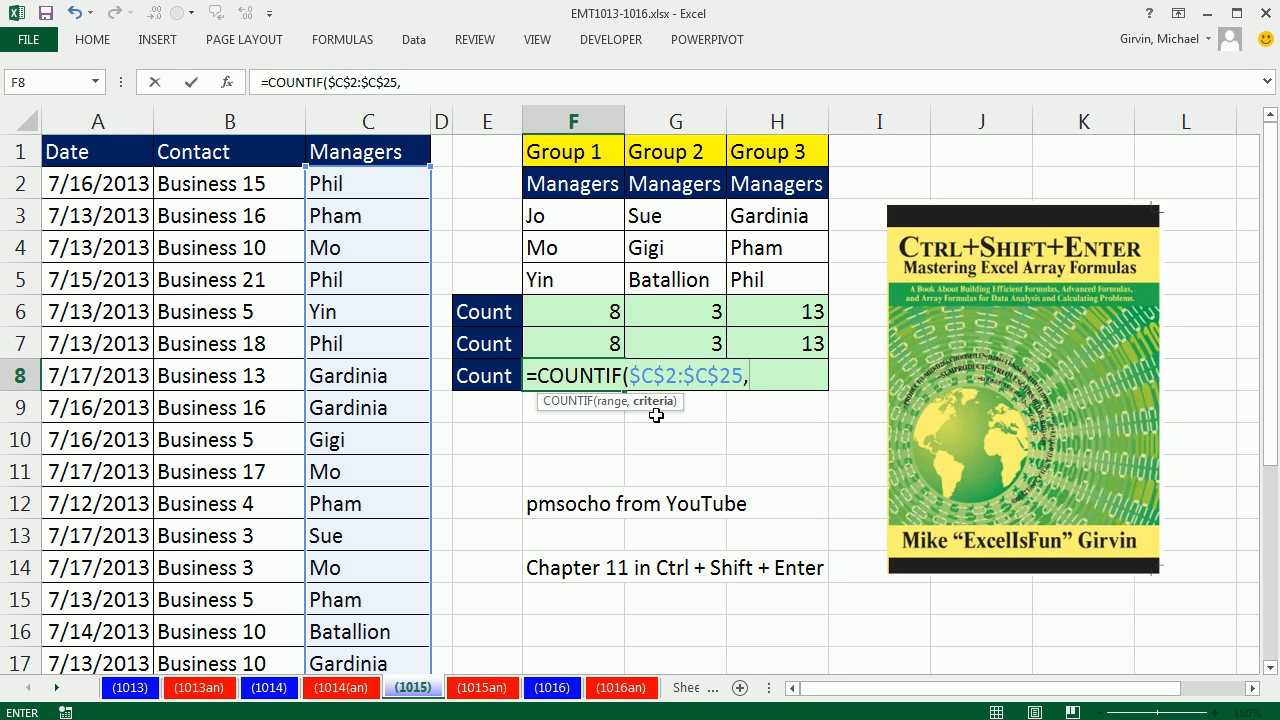
{"action": "mouse_move", "coordinate": [573, 392]}
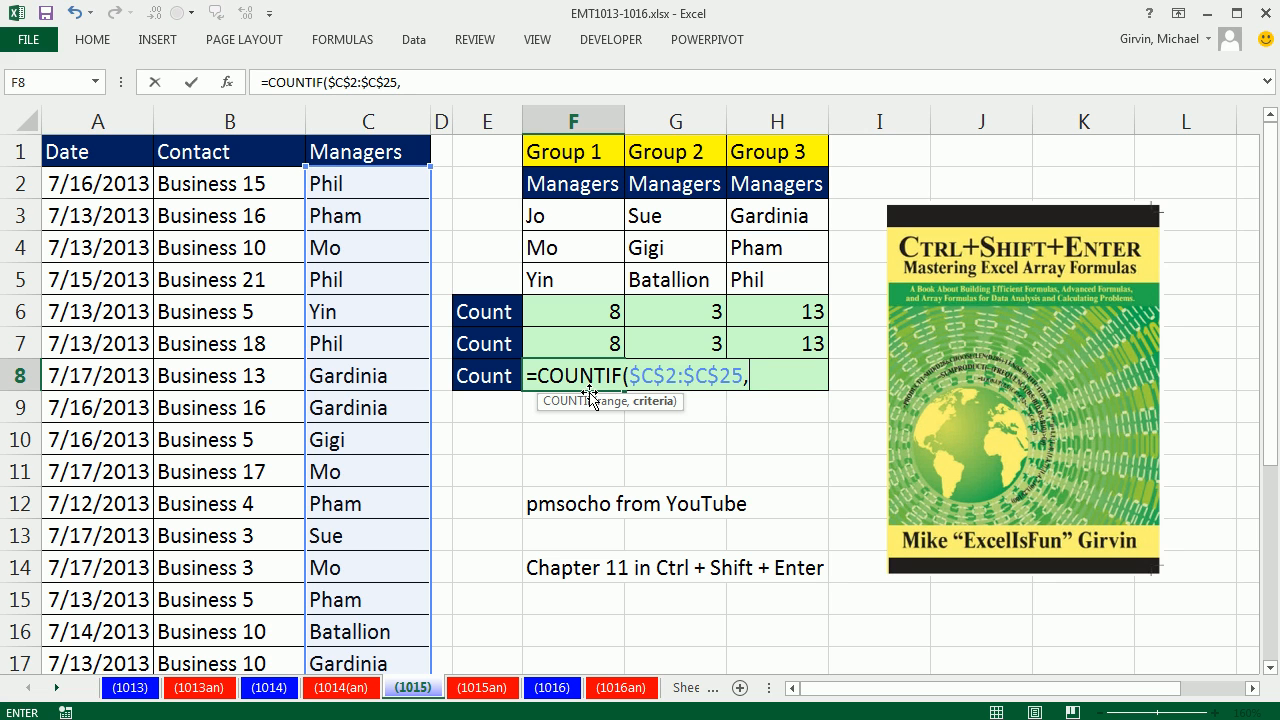
{"action": "mouse_move", "coordinate": [673, 420]}
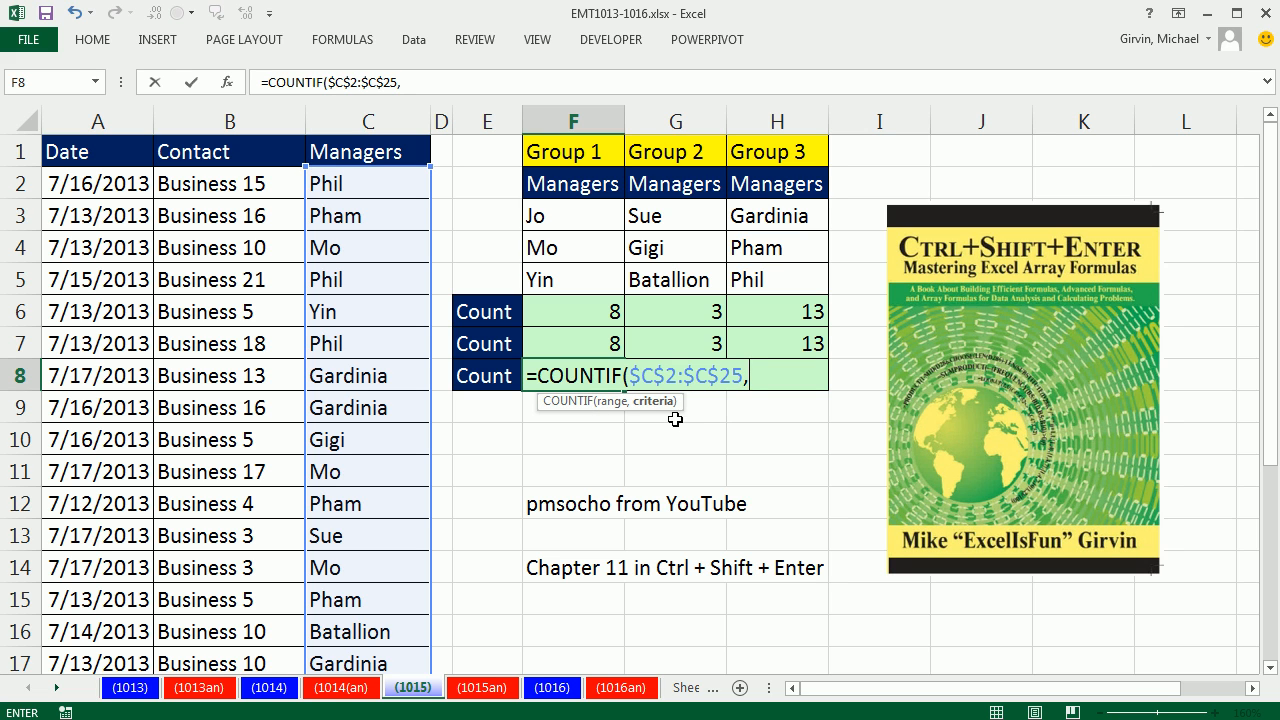
{"action": "mouse_move", "coordinate": [580, 214]}
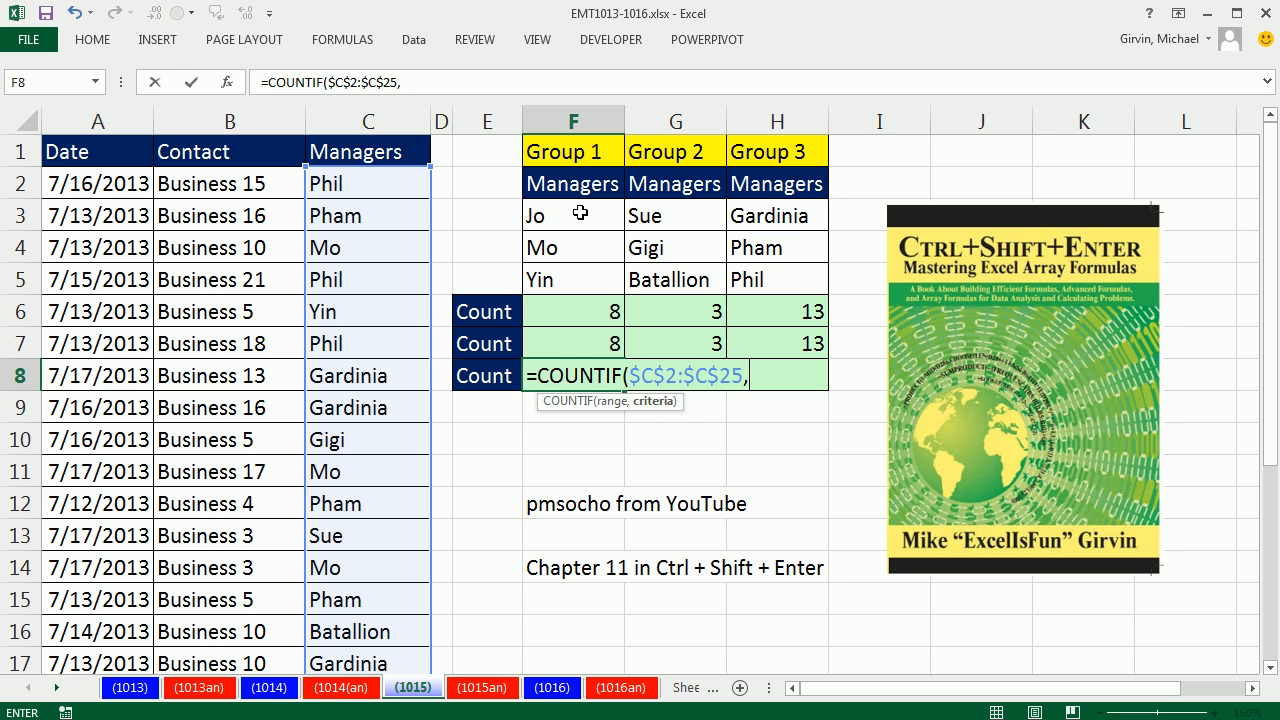
{"action": "left_click_drag", "start_coordinate": [573, 215], "coordinate": [573, 279]}
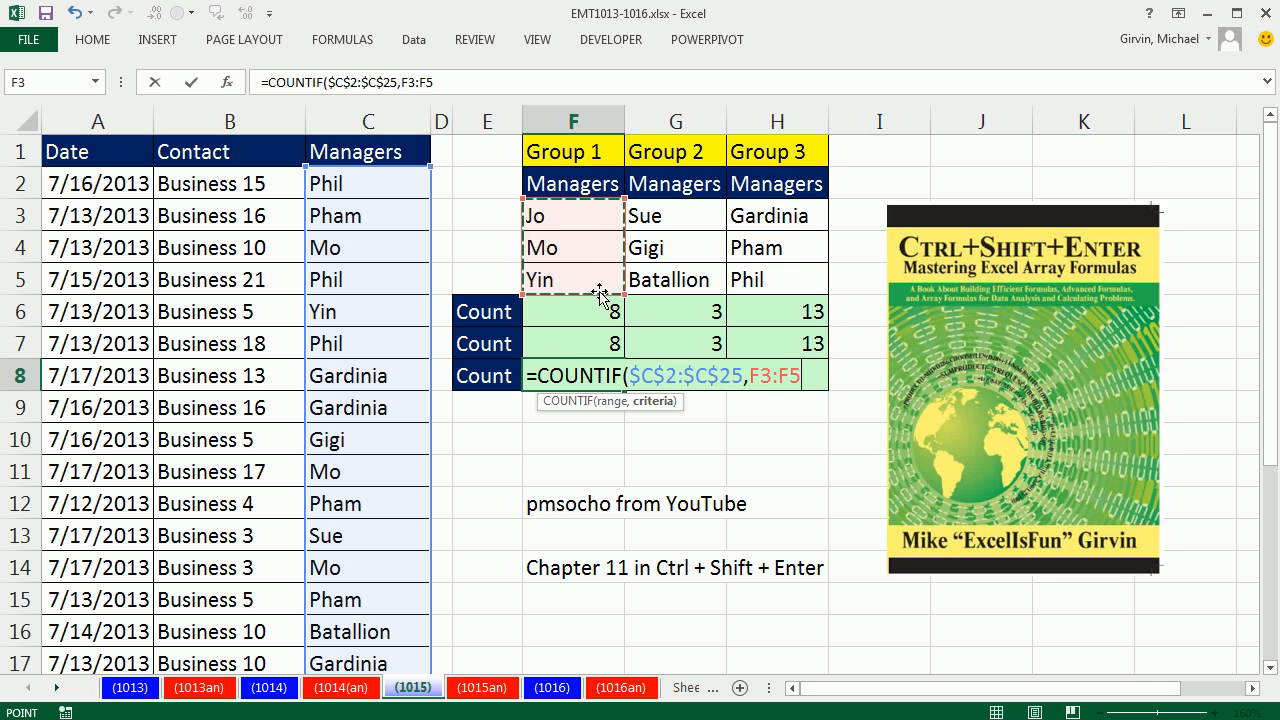
{"action": "mouse_move", "coordinate": [658, 416]}
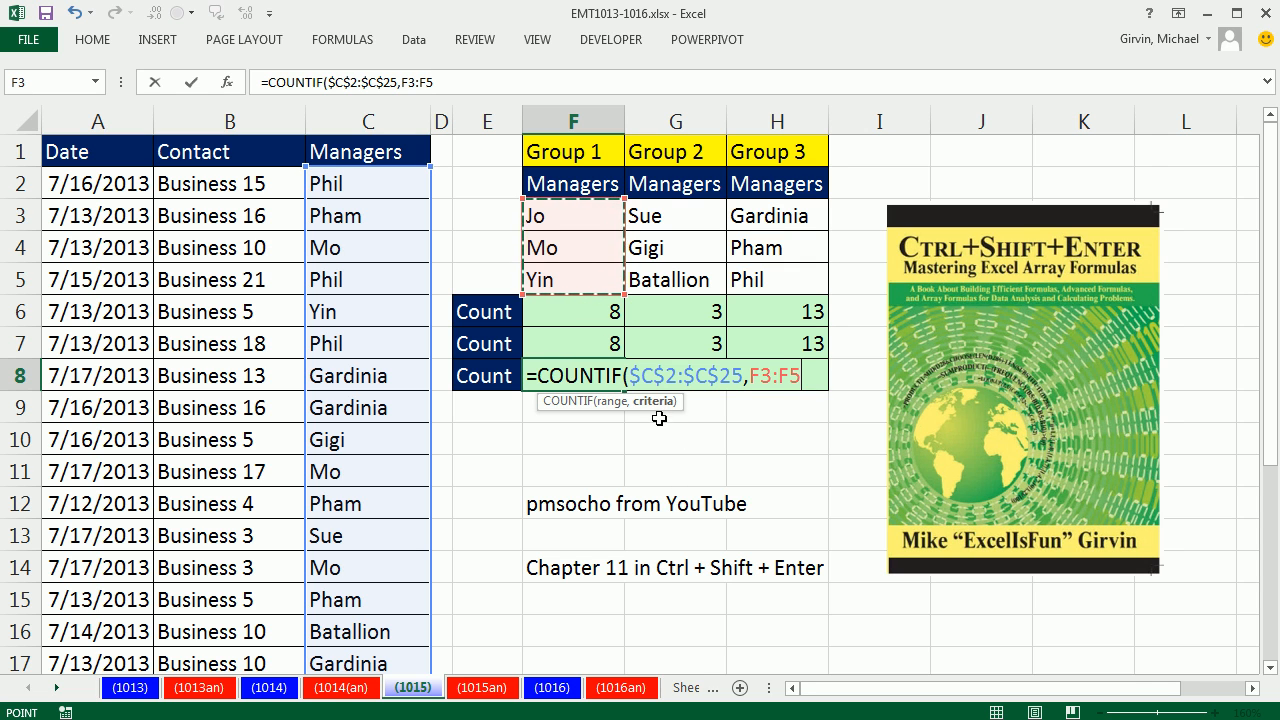
{"action": "mouse_move", "coordinate": [700, 488]}
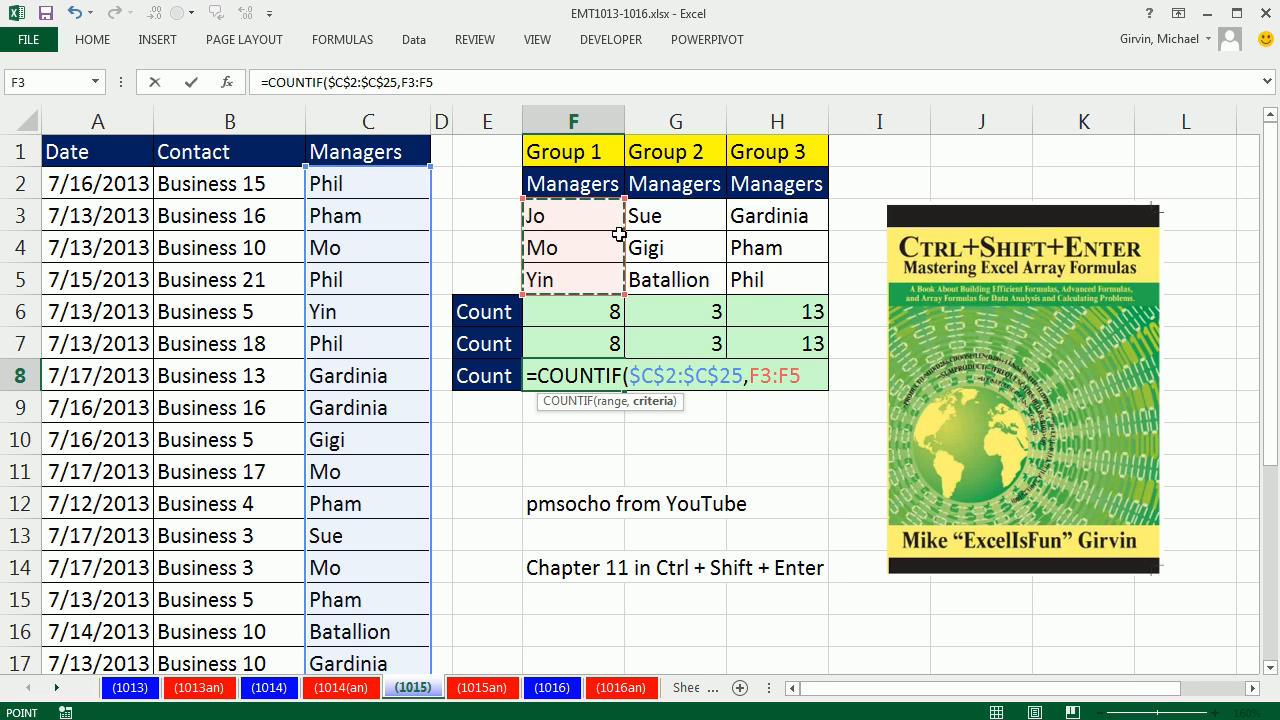
{"action": "mouse_move", "coordinate": [771, 445]}
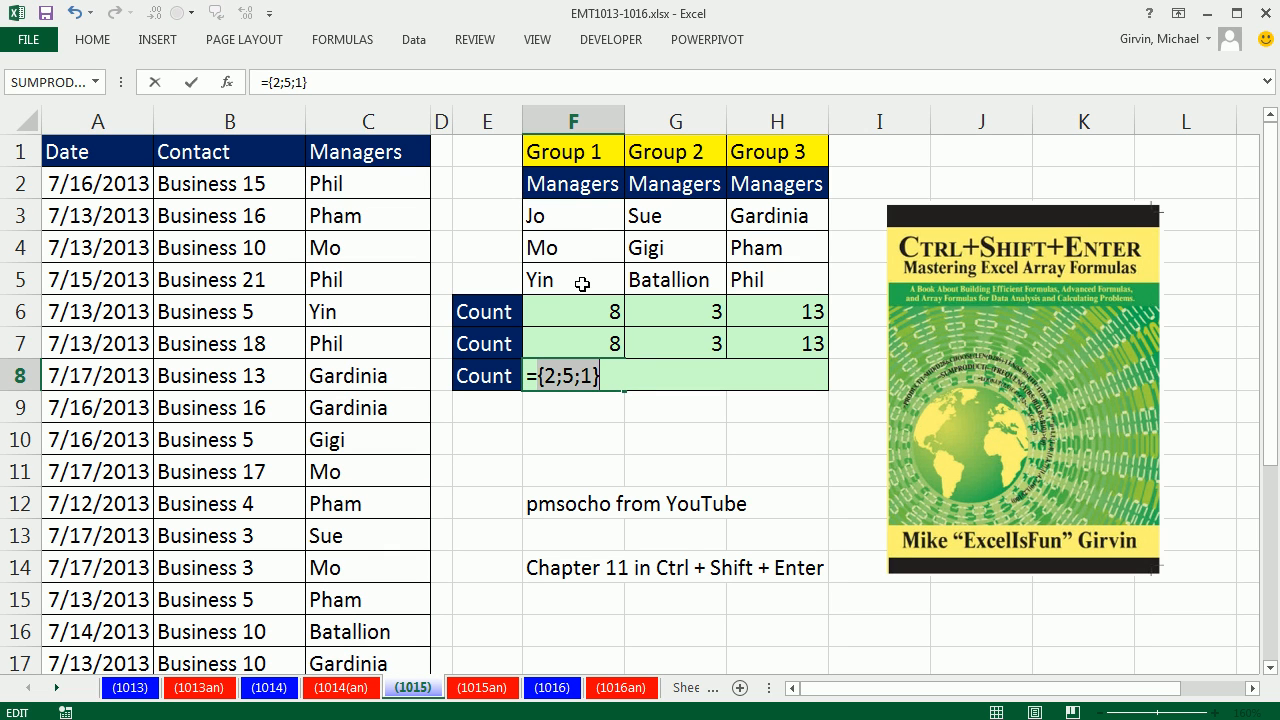
Step: Rework F8's COUNTIF($C$2:$C$25,F3:F5) so SUMPRODUCT totals the counts
{"action": "type", "text": "=COUNTIF($C$2:$C$25,F3:F5))"}
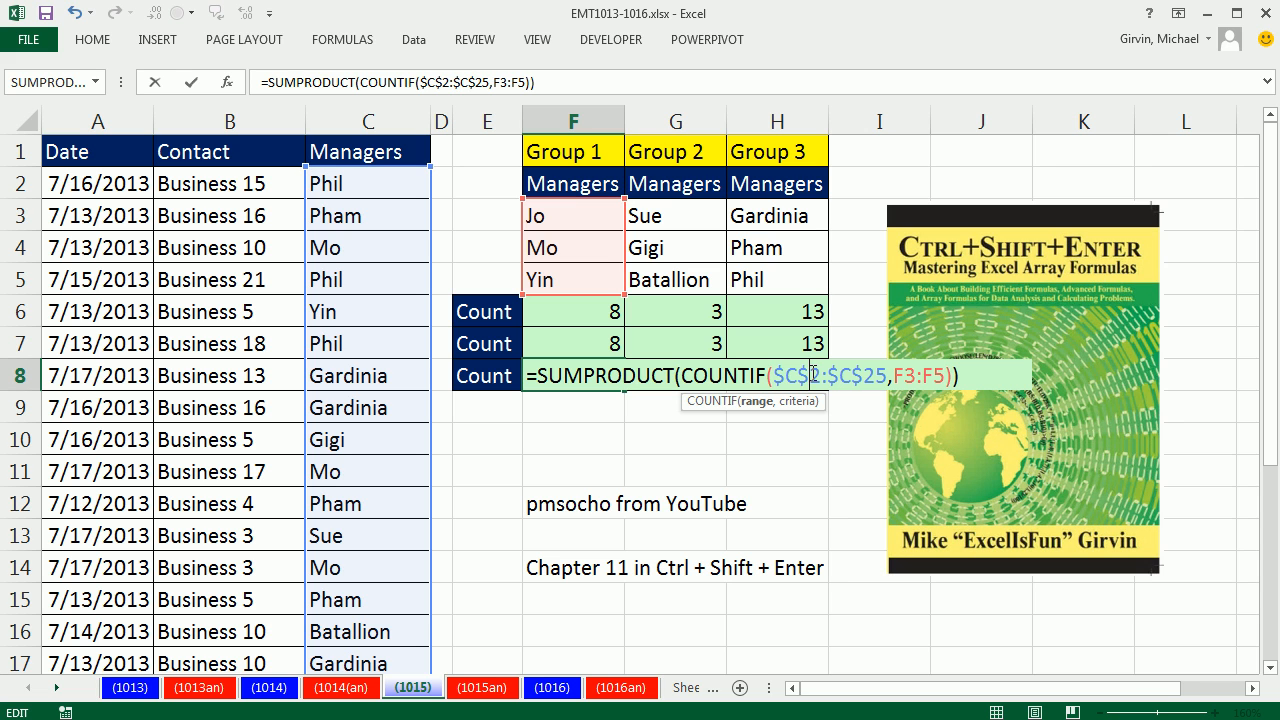
{"action": "mouse_move", "coordinate": [878, 390]}
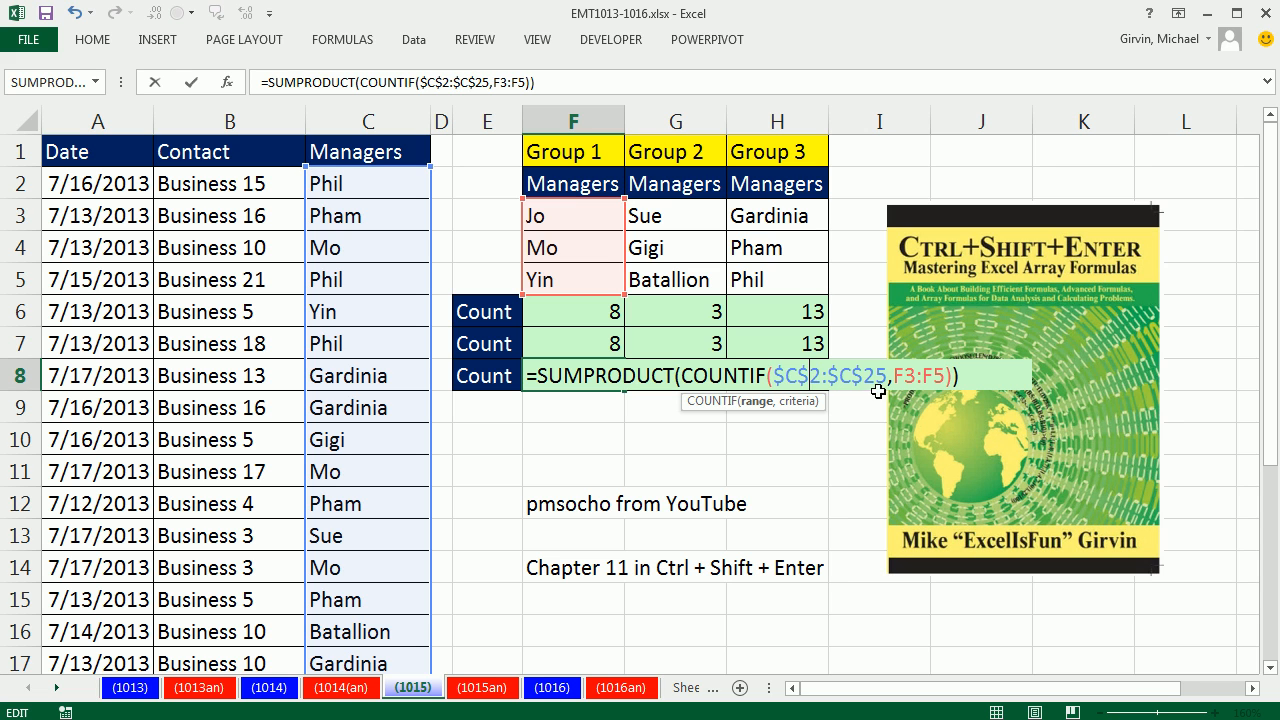
{"action": "mouse_move", "coordinate": [754, 414]}
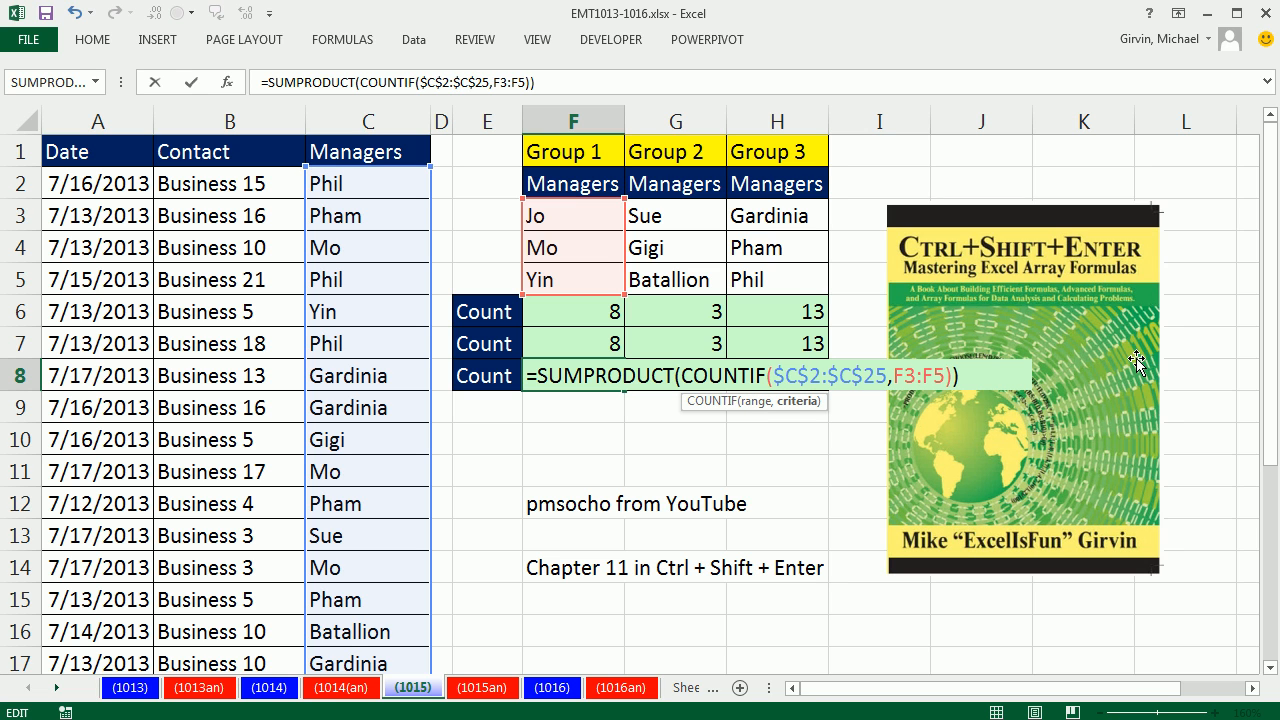
{"action": "mouse_move", "coordinate": [1168, 459]}
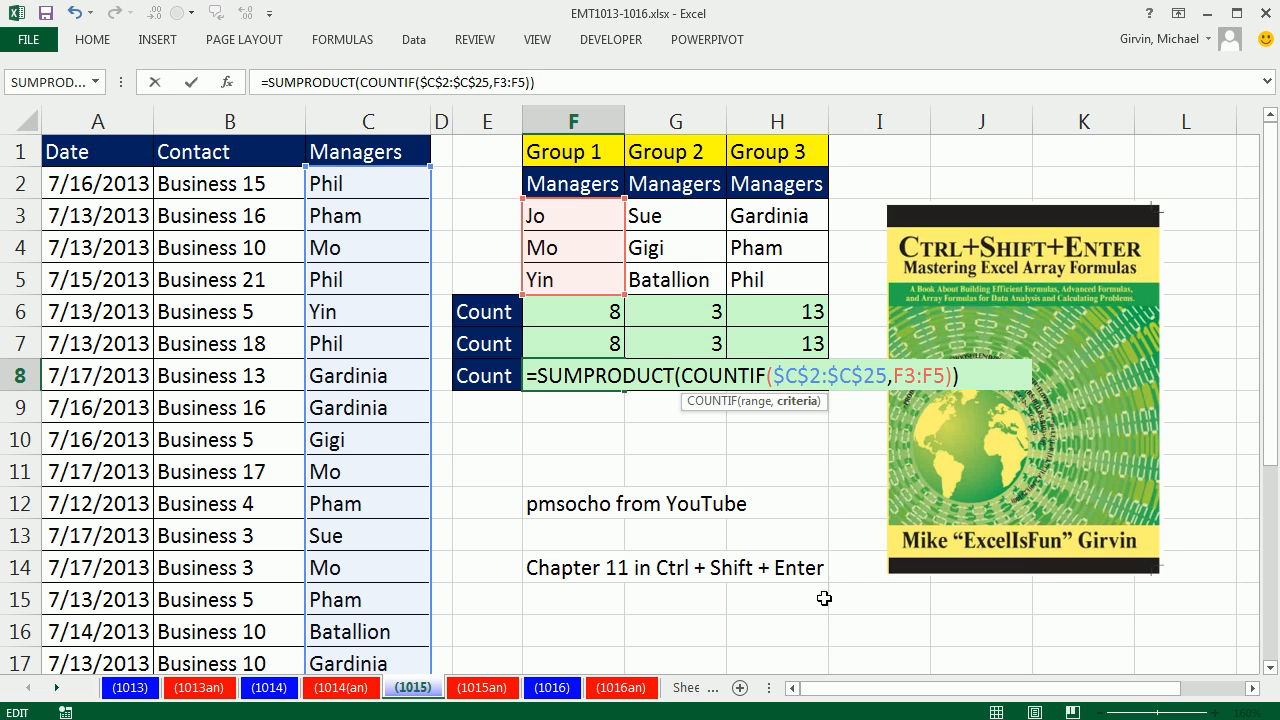
{"action": "mouse_move", "coordinate": [968, 517]}
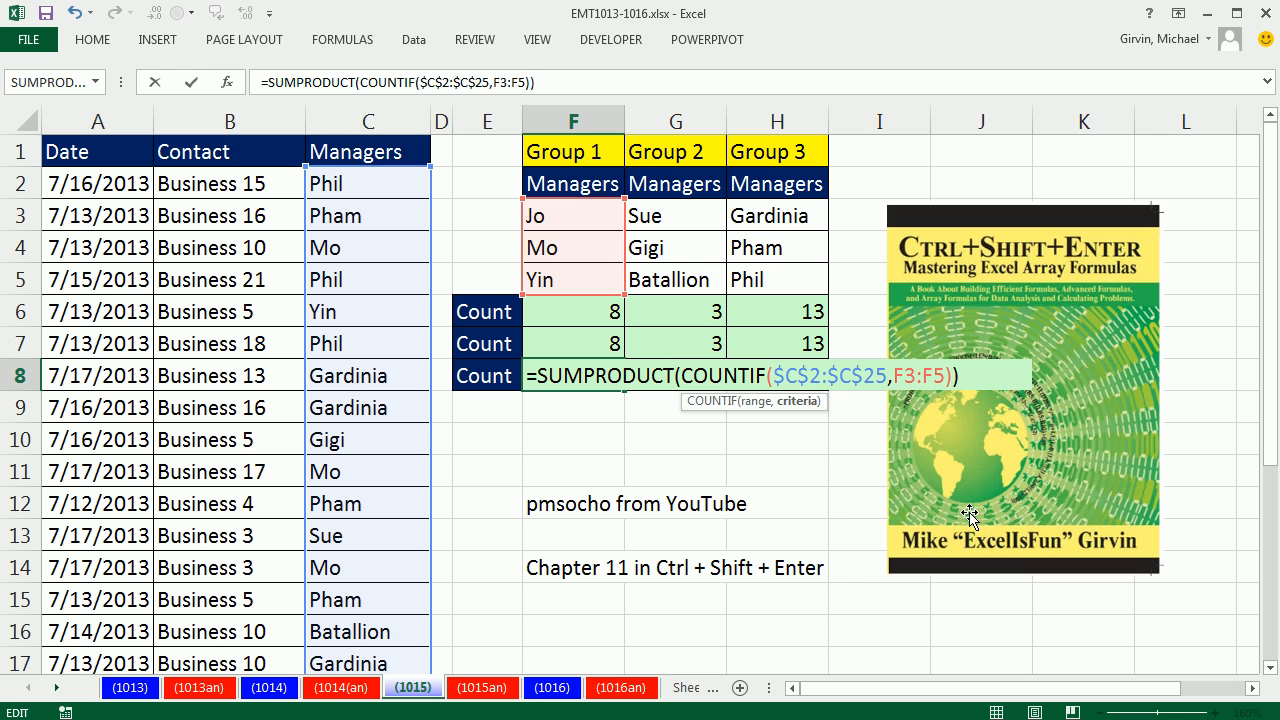
Step: Enter the SUMPRODUCT(COUNTIF) formula into F8:H8 and check H8 uses H3:H5
{"action": "key", "text": "Enter"}
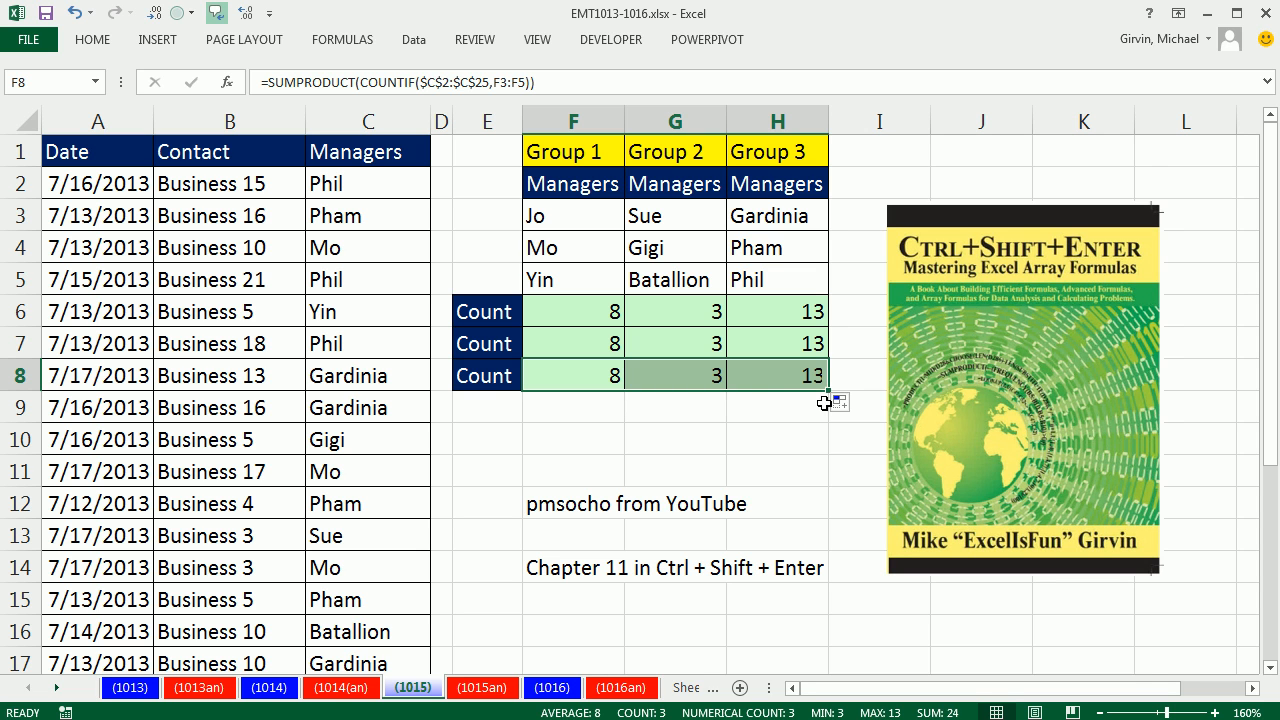
{"action": "double_click", "coordinate": [777, 375]}
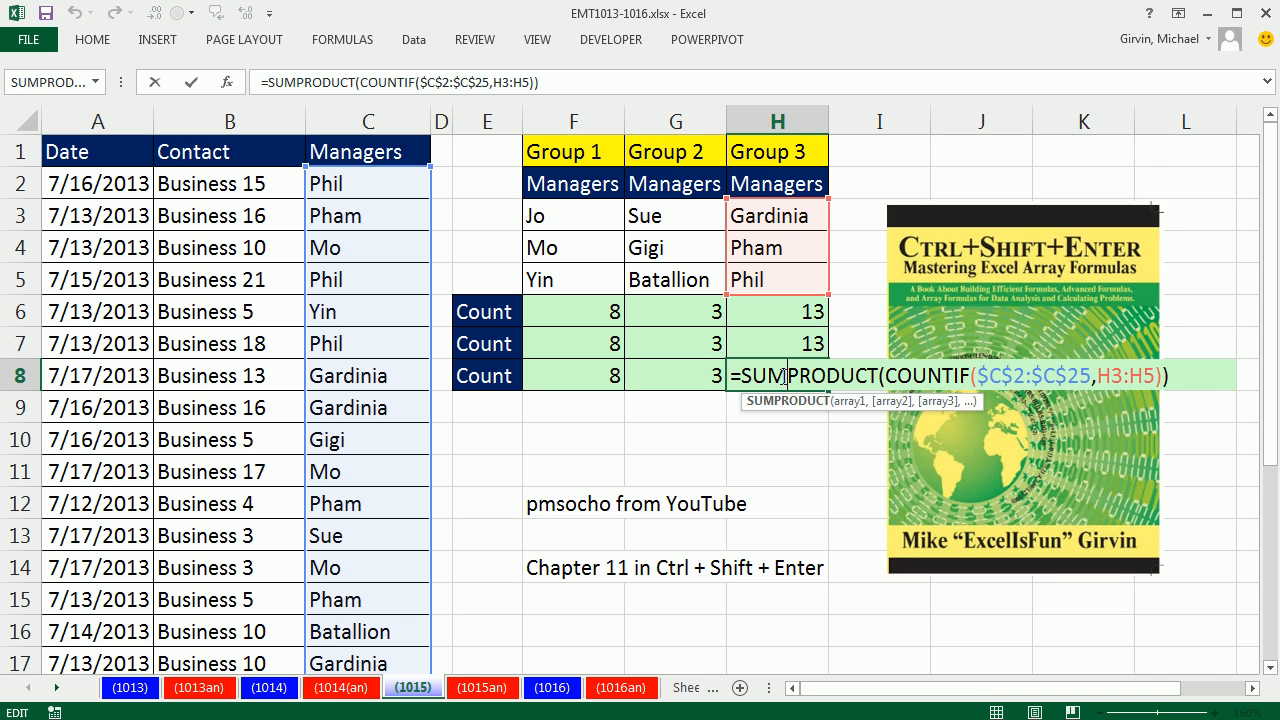